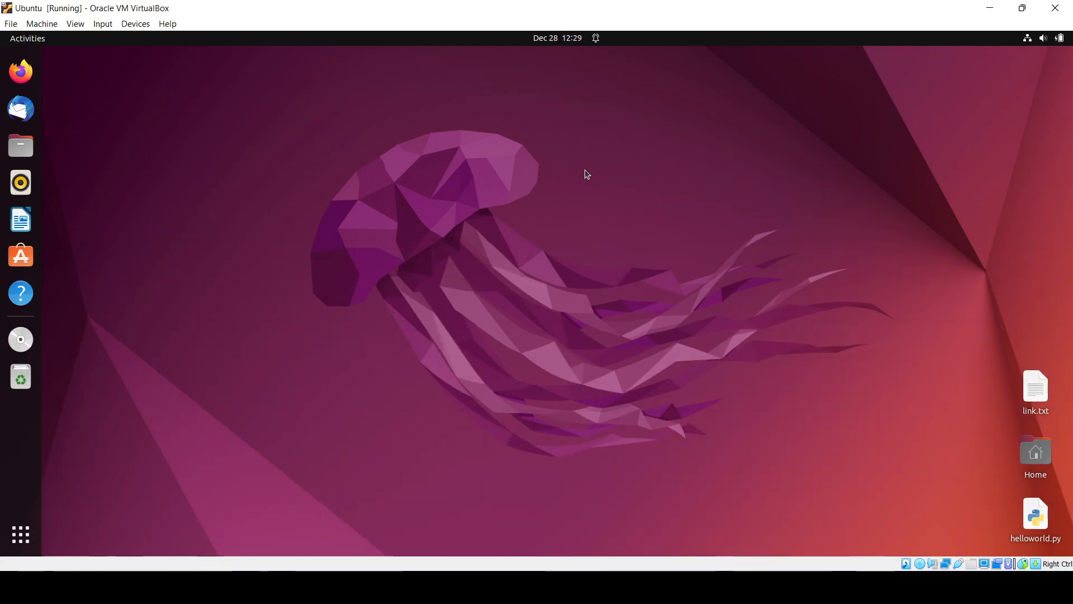
mouse_move(348, 198)
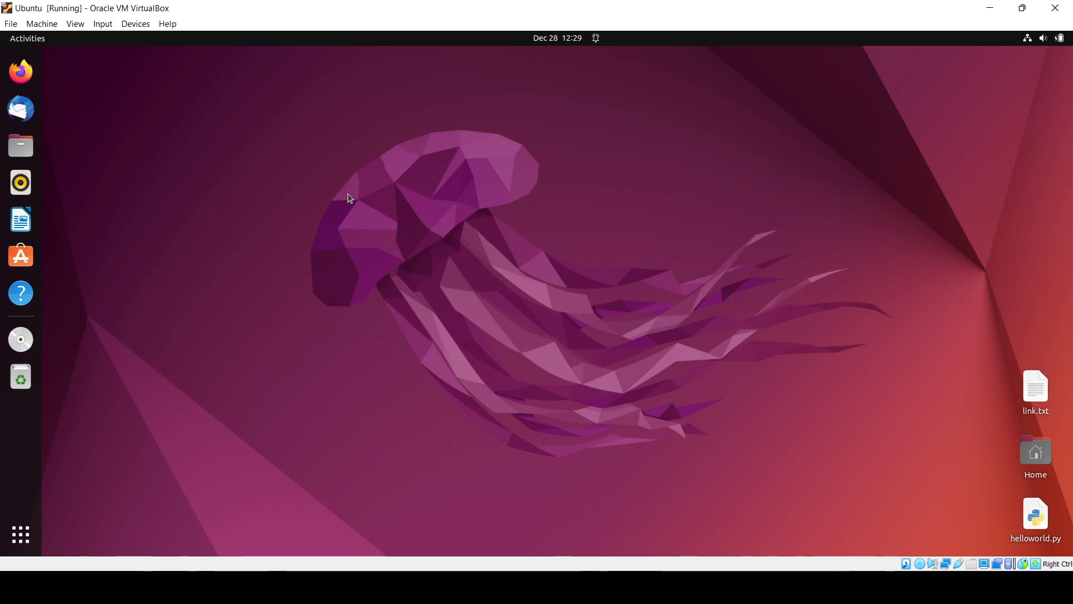
Step: Open a terminal window from the dock on the Ubuntu desktop
left_click(20, 338)
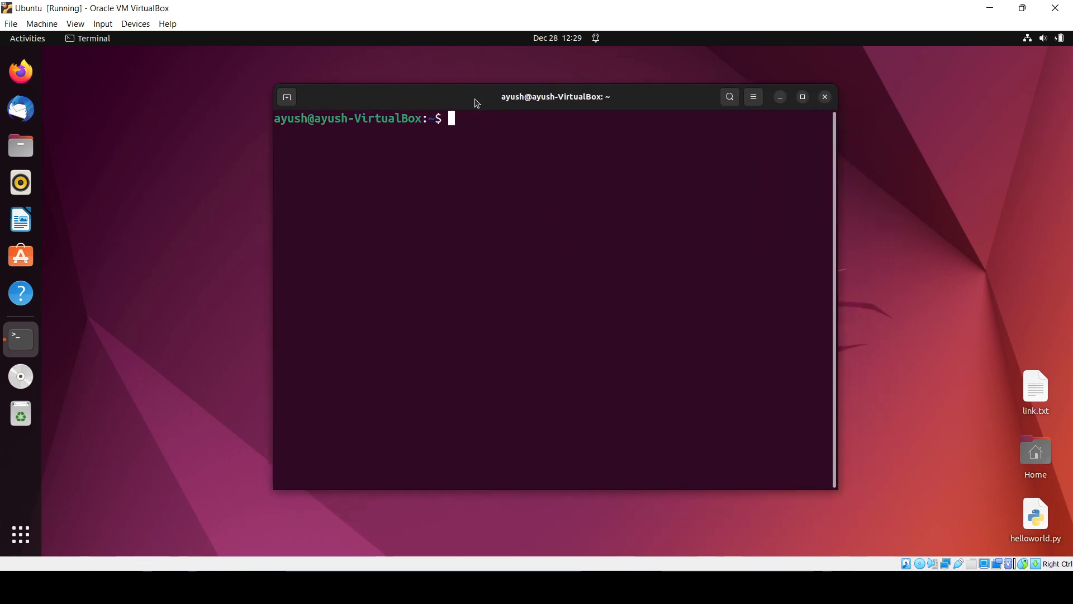
Step: Run 'sudo apt install golang' to start installing Go
type("su")
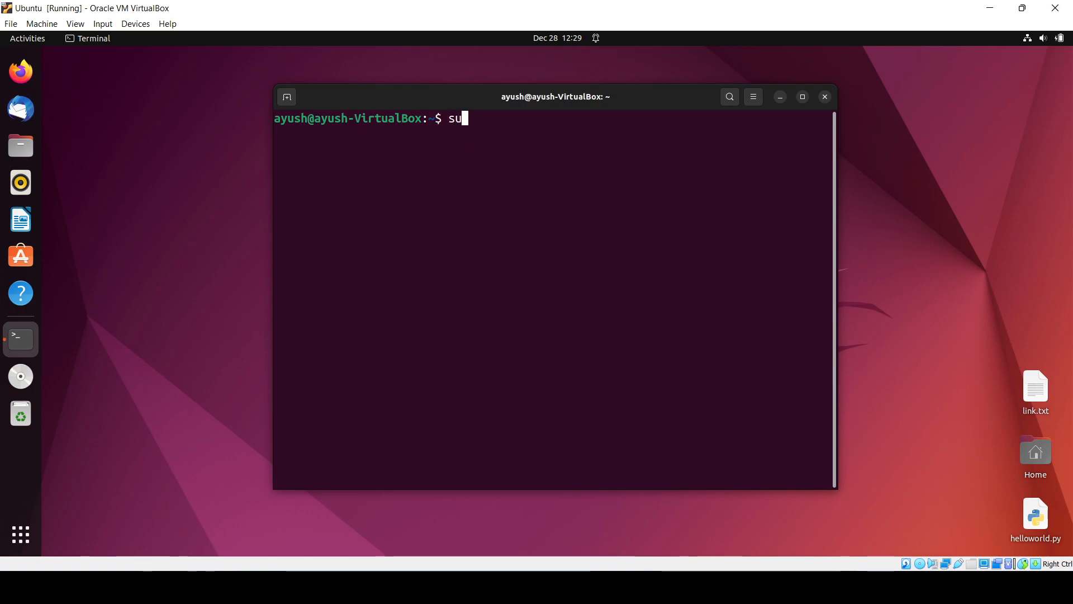
type("do apt")
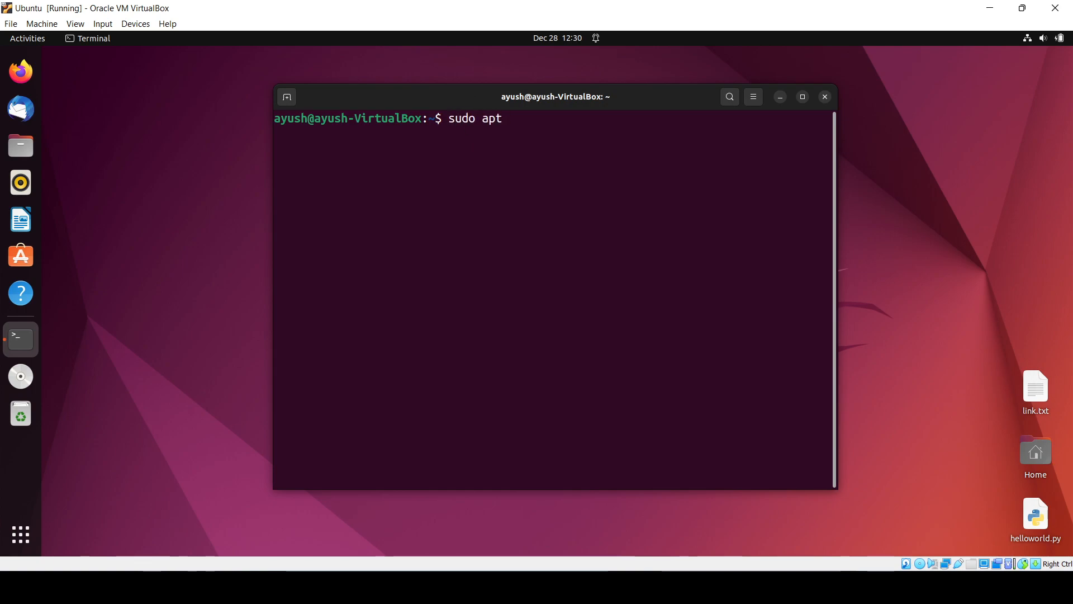
type("ins")
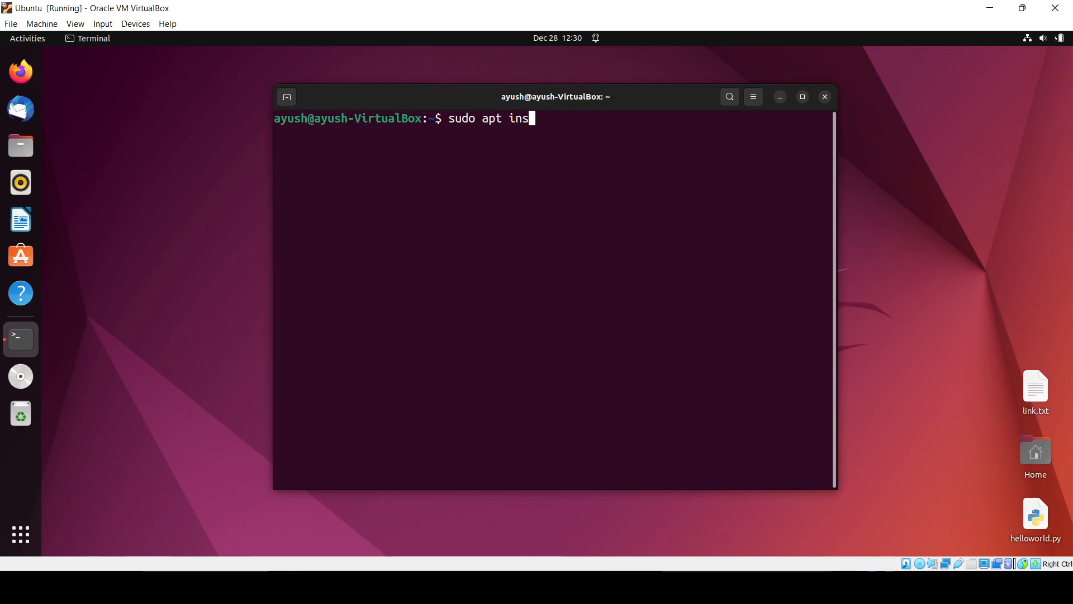
type("tall gola")
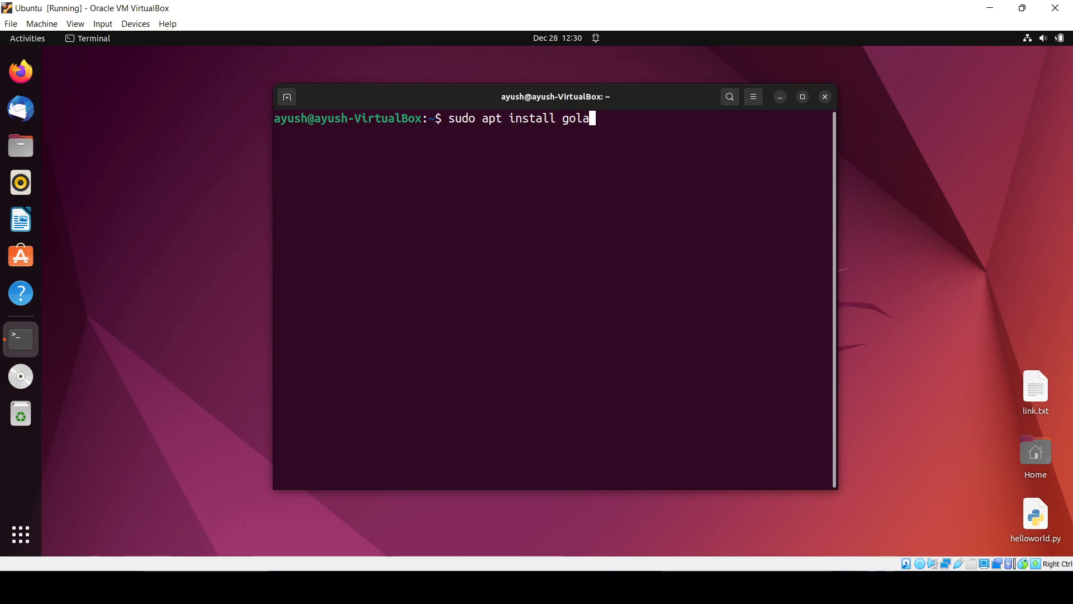
key("Return")
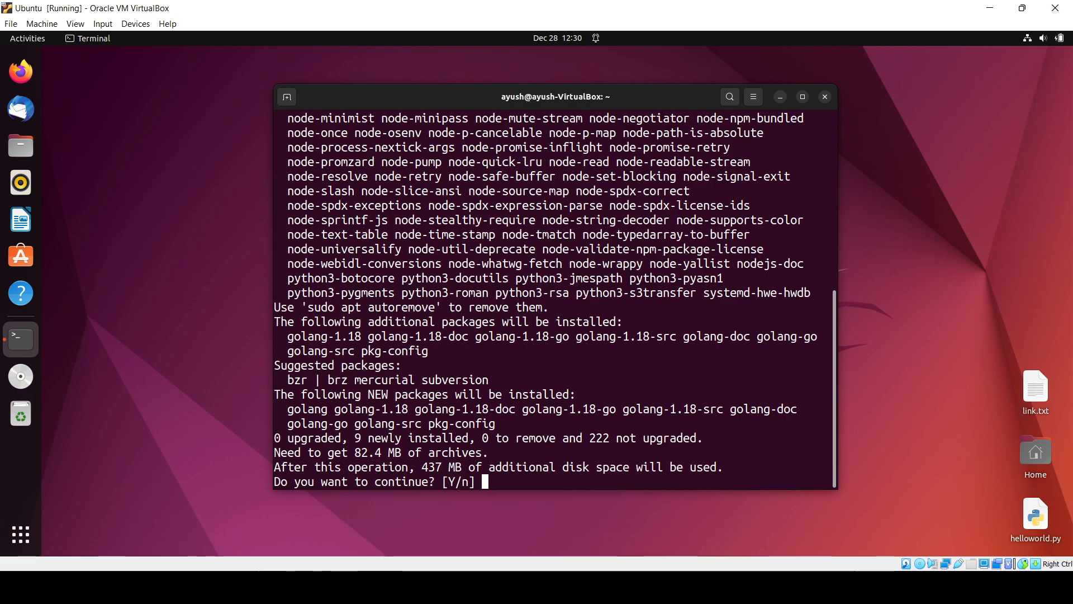
Step: Confirm the golang install with 'y' and move the installing terminal window left
type("y")
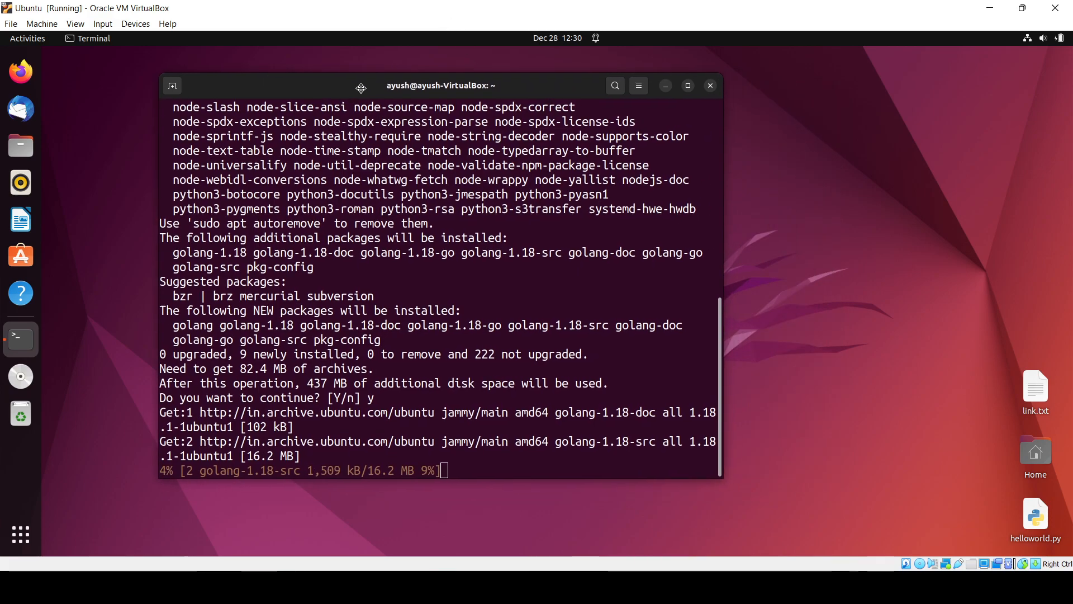
left_click_drag(442, 85, 383, 104)
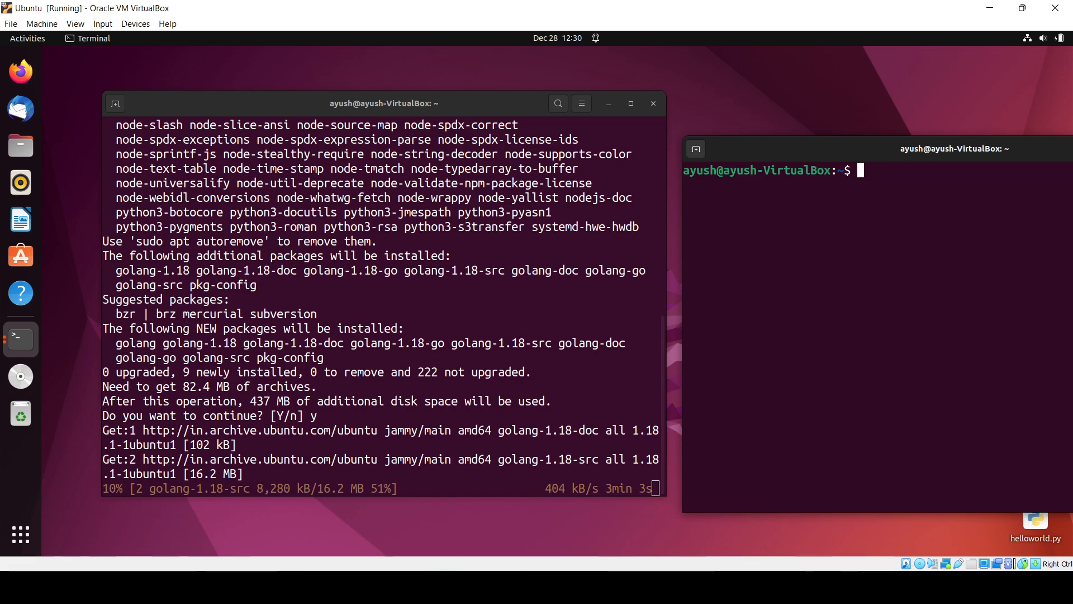
Step: In the new terminal, change to Desktop and open hello.go in gedit
type("cd")
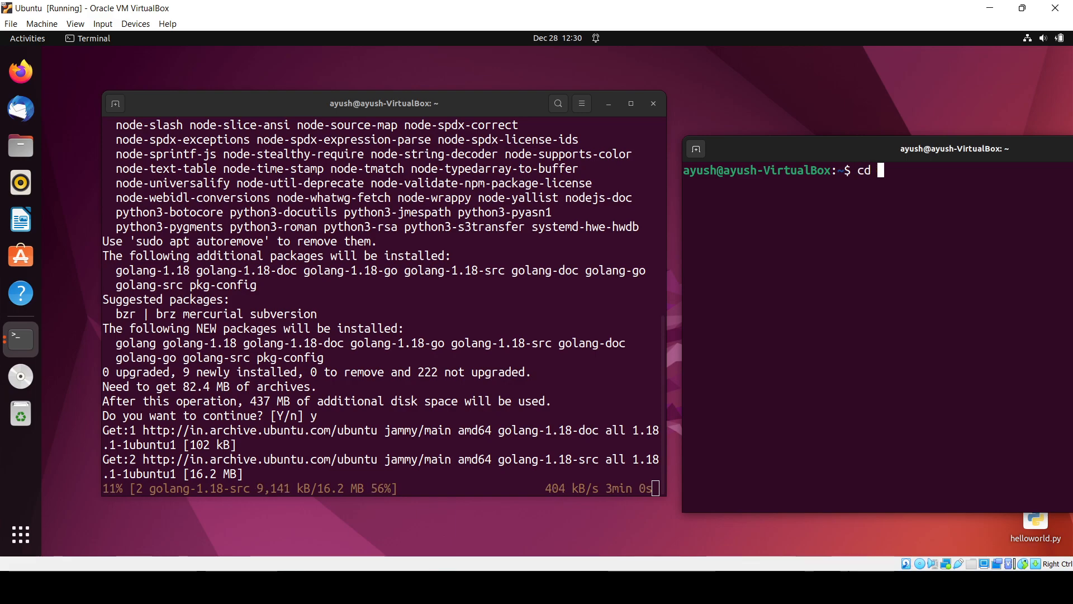
type("Desktop/")
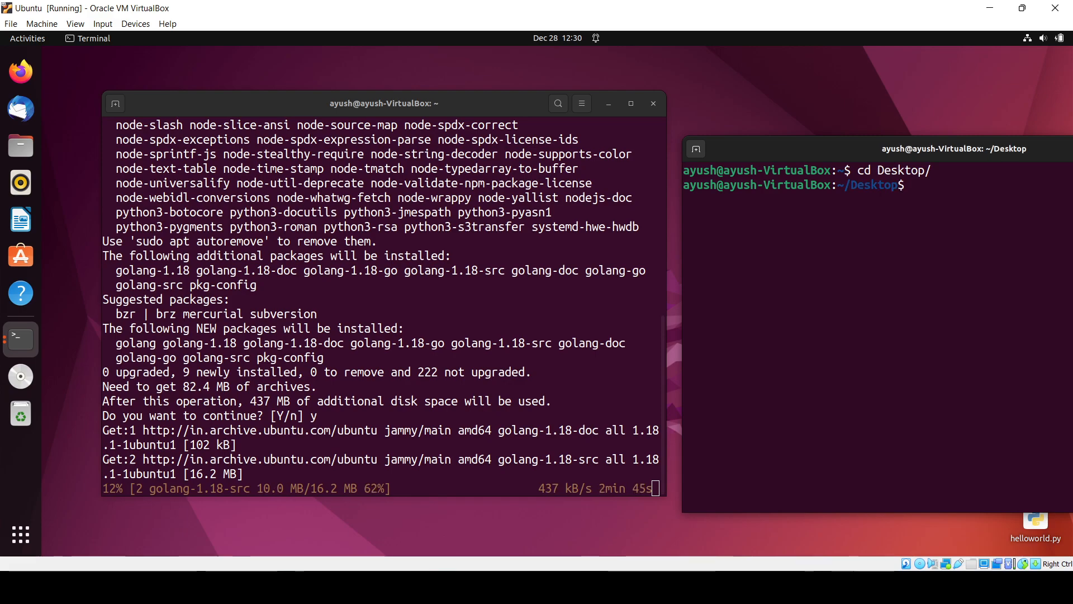
type("gedit")
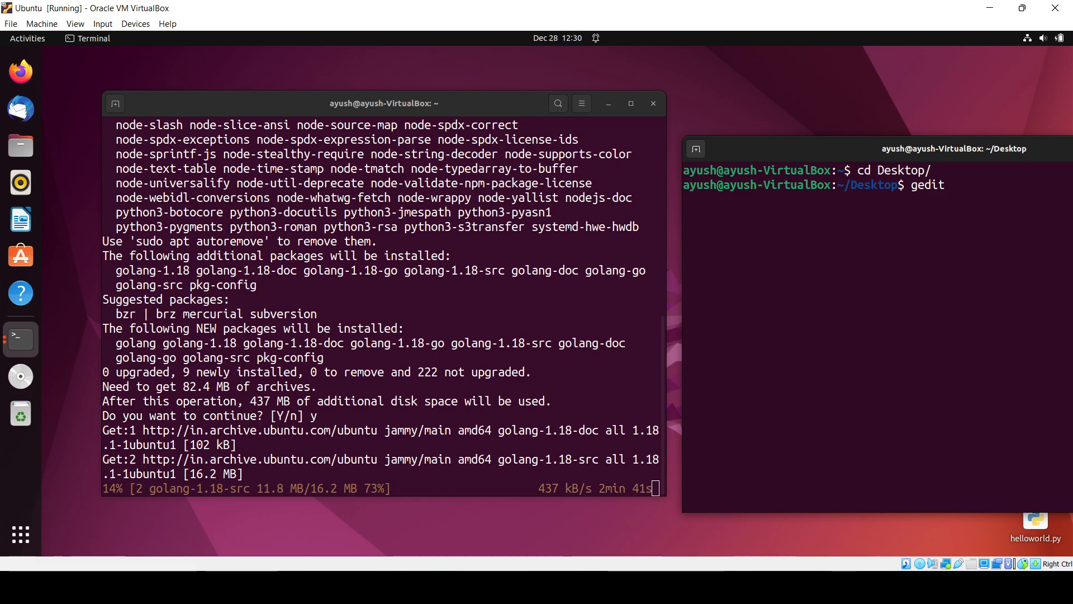
type("hello")
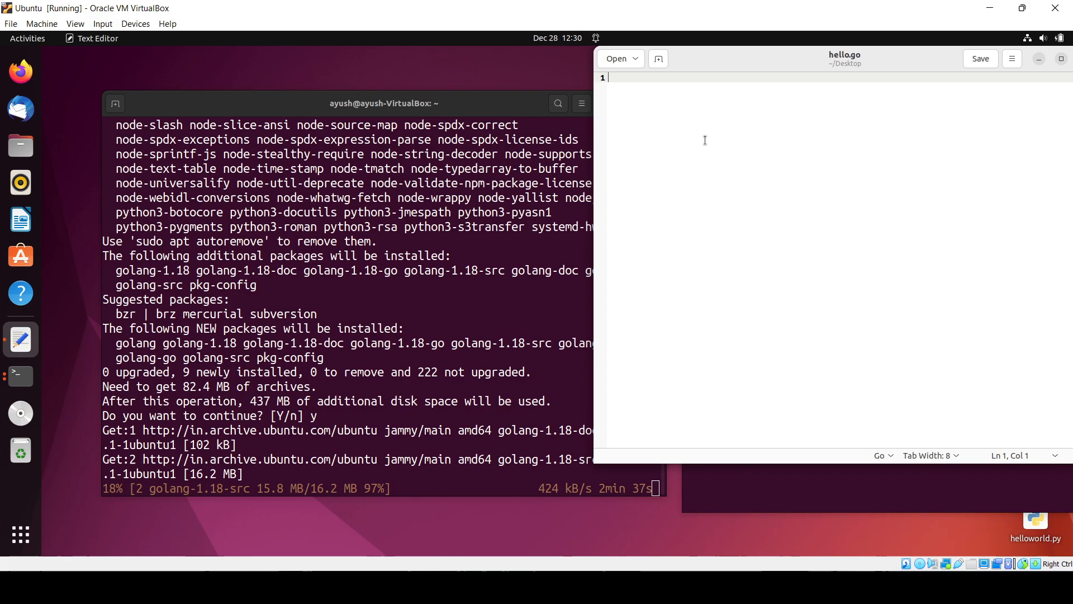
Step: Write 'package main' and 'import "fmt"' at the top of hello.go
type("pac")
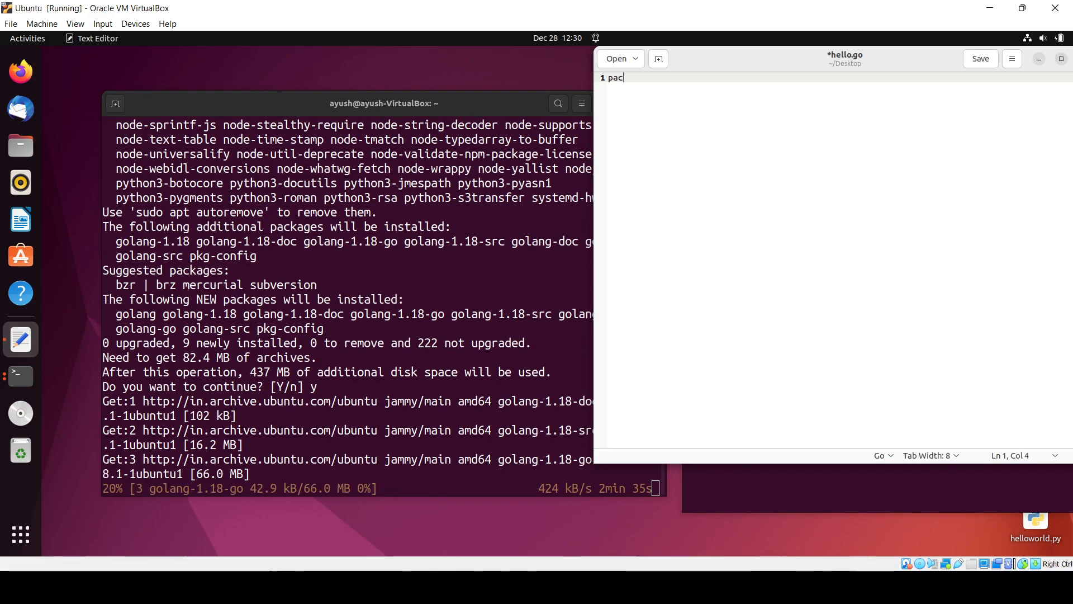
type("kage main")
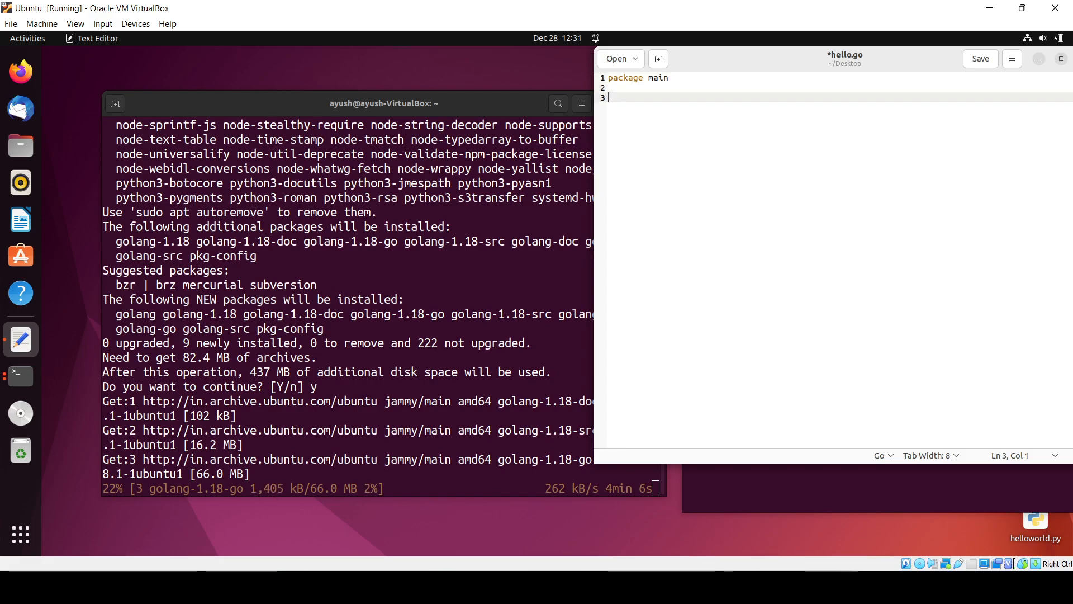
type("import")
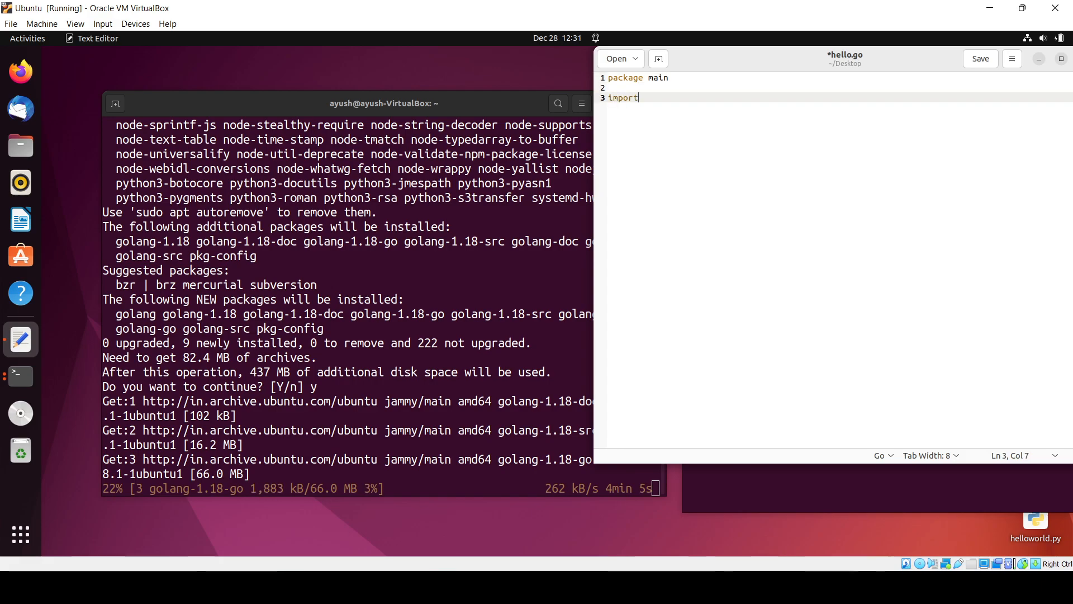
type("\" \"")
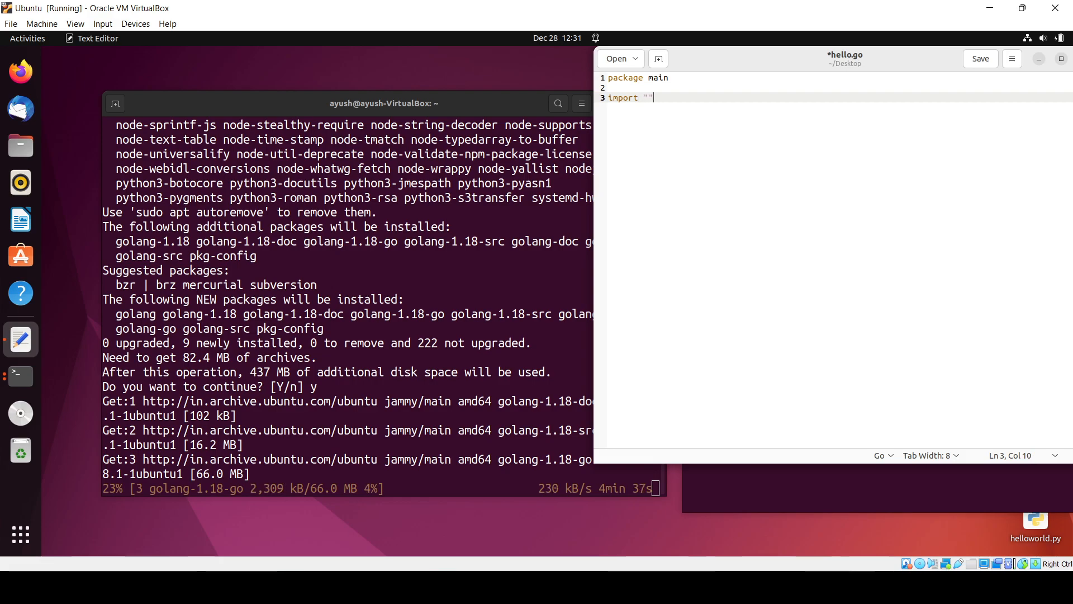
type("fmt")
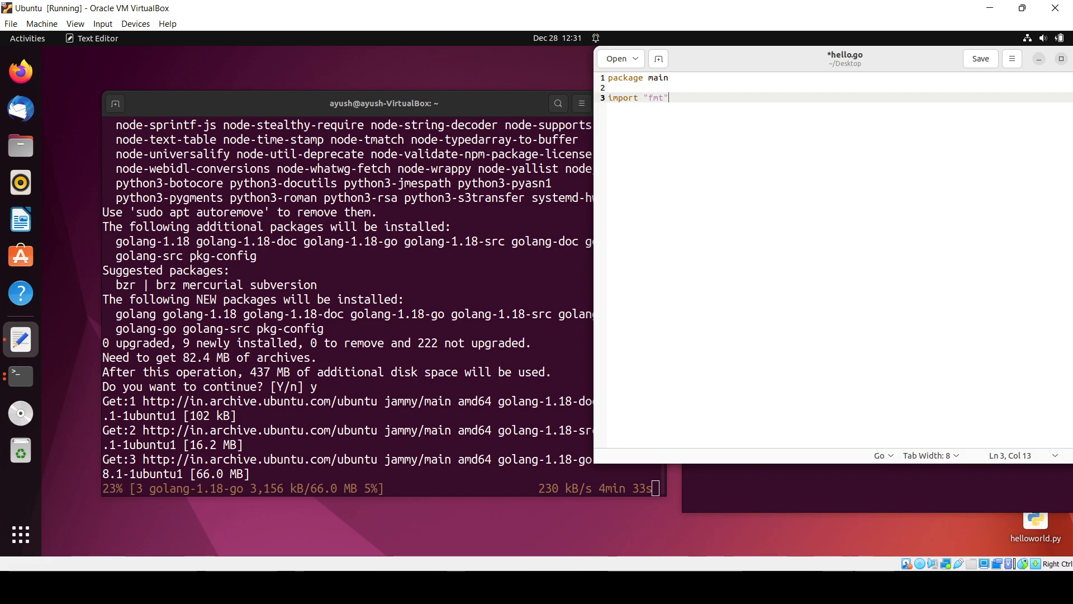
Step: Add a 'func main()' declaration with its opening brace
type("f")
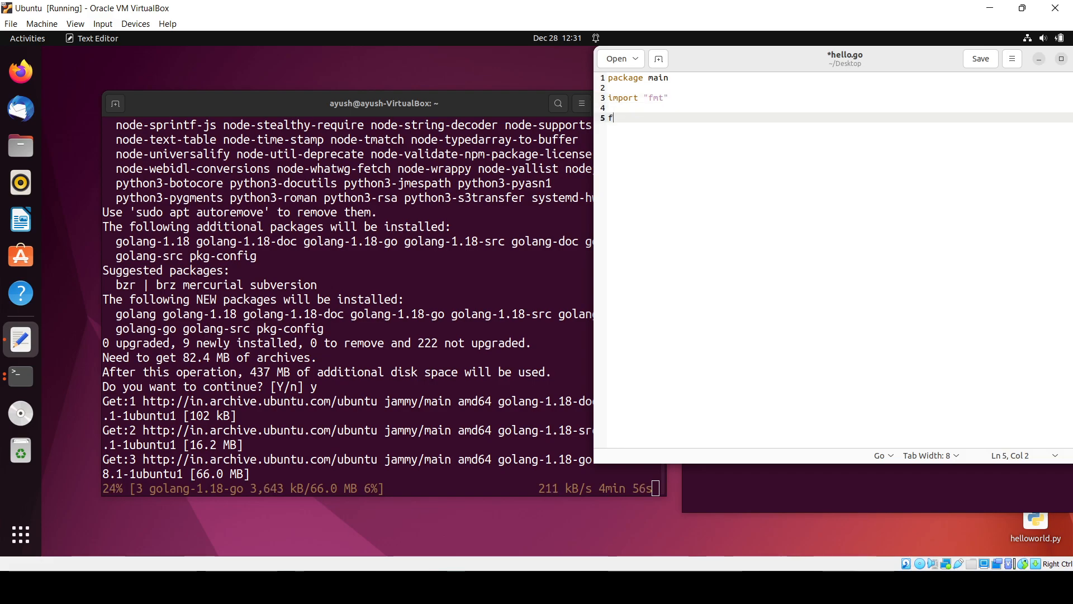
type("unc m")
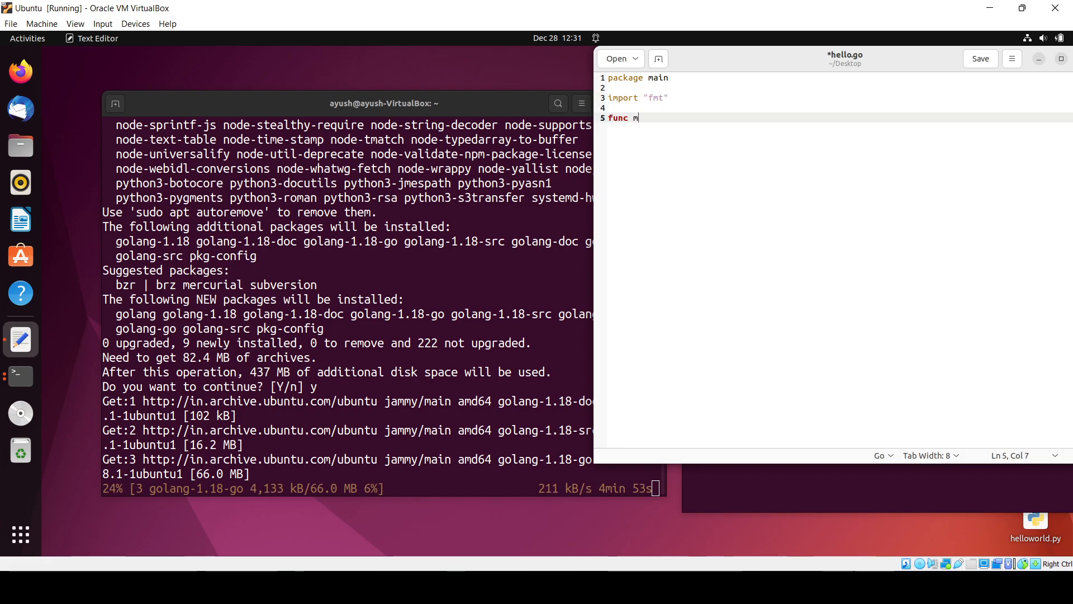
type("ain(")
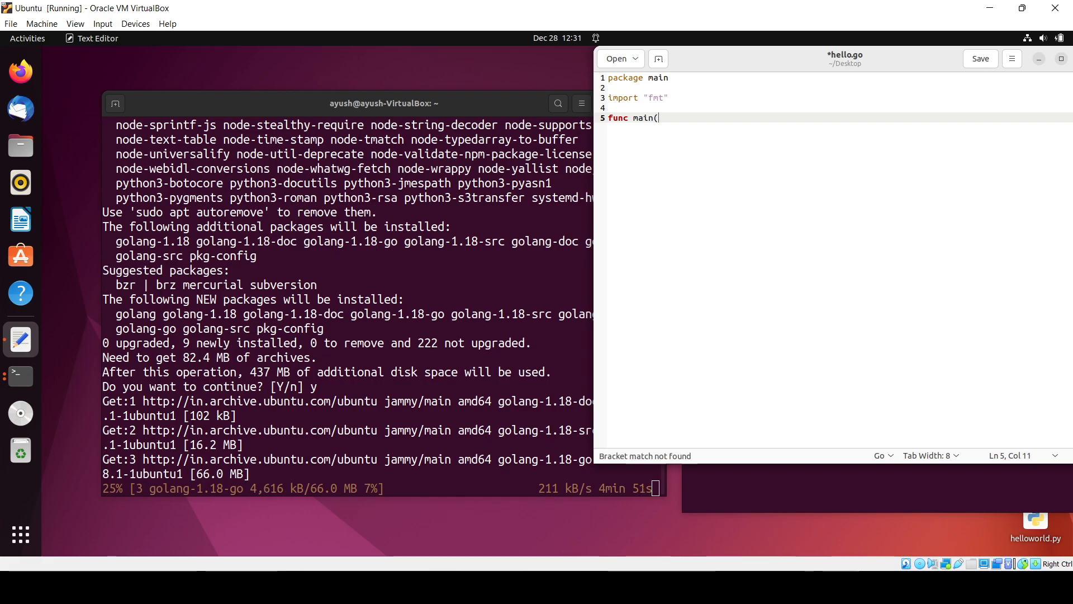
type(")")
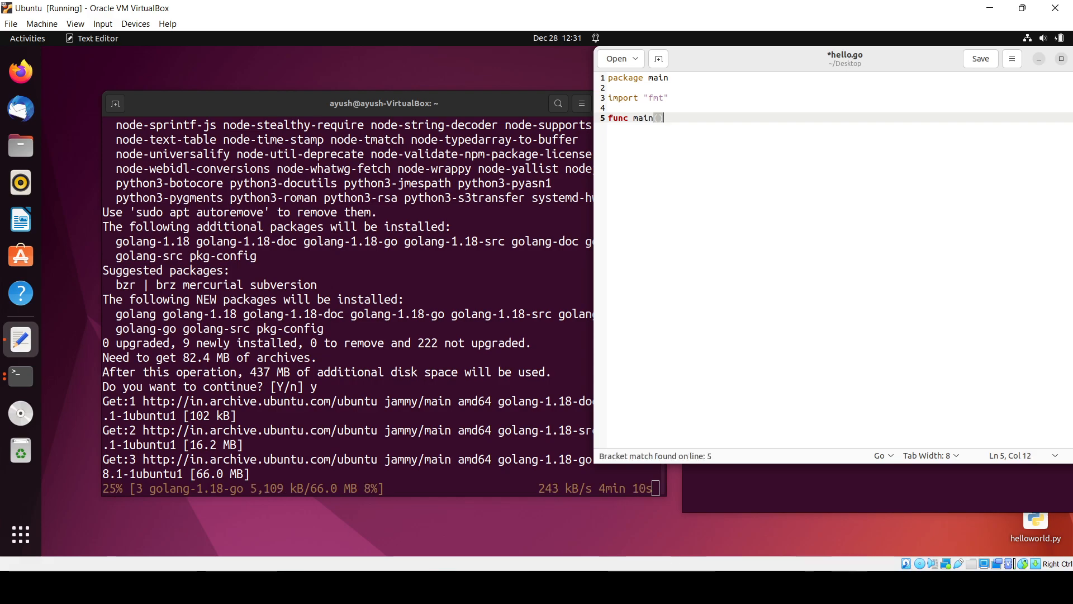
type("()")
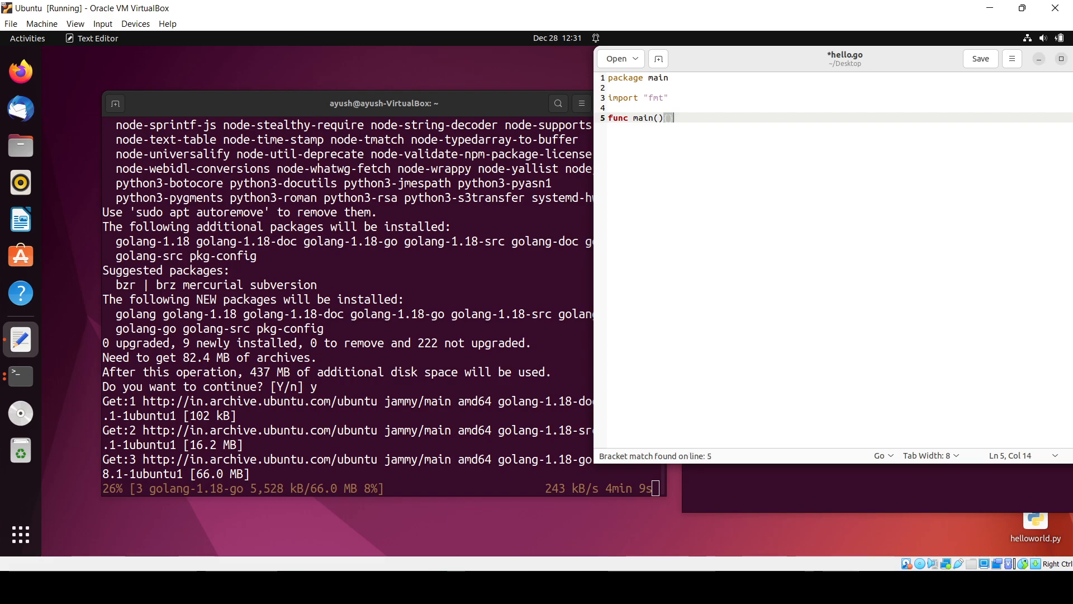
type("{")
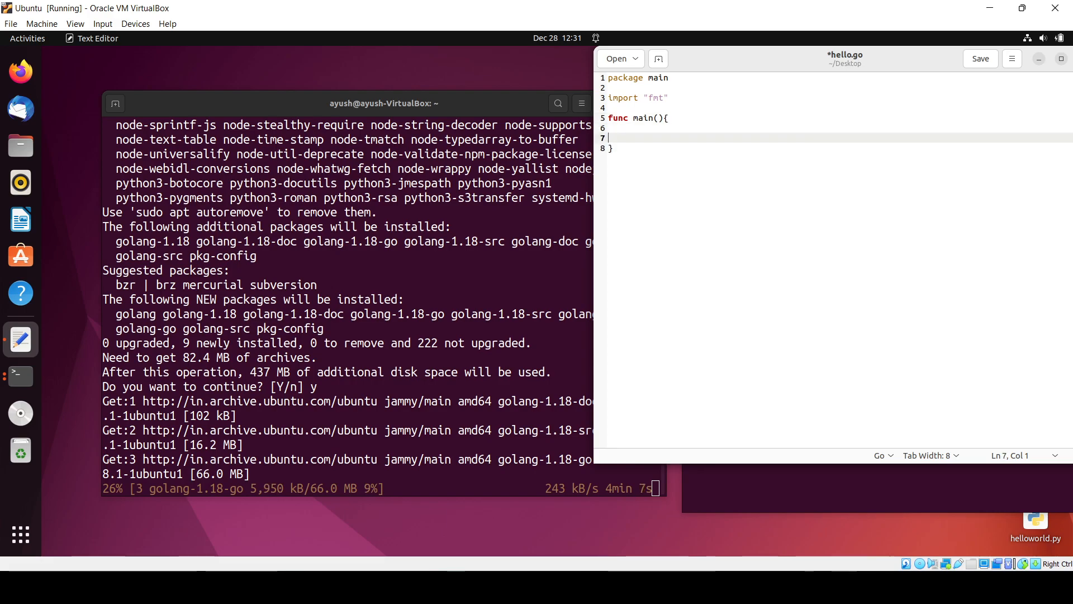
Step: Write fmt.Println("Hello Go") inside main and save hello.go
type("fmt")
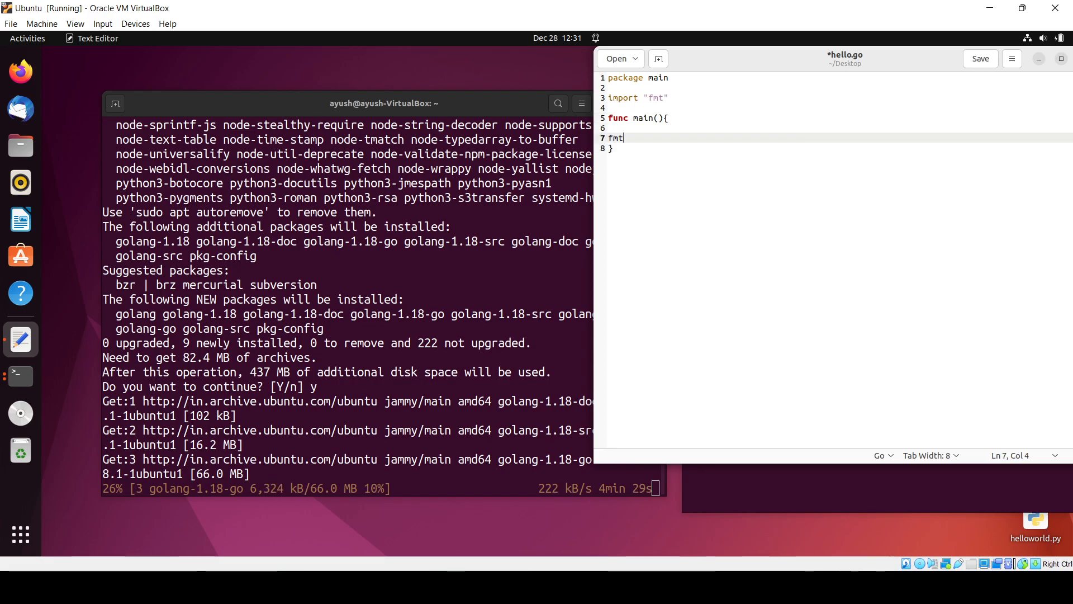
type(".p")
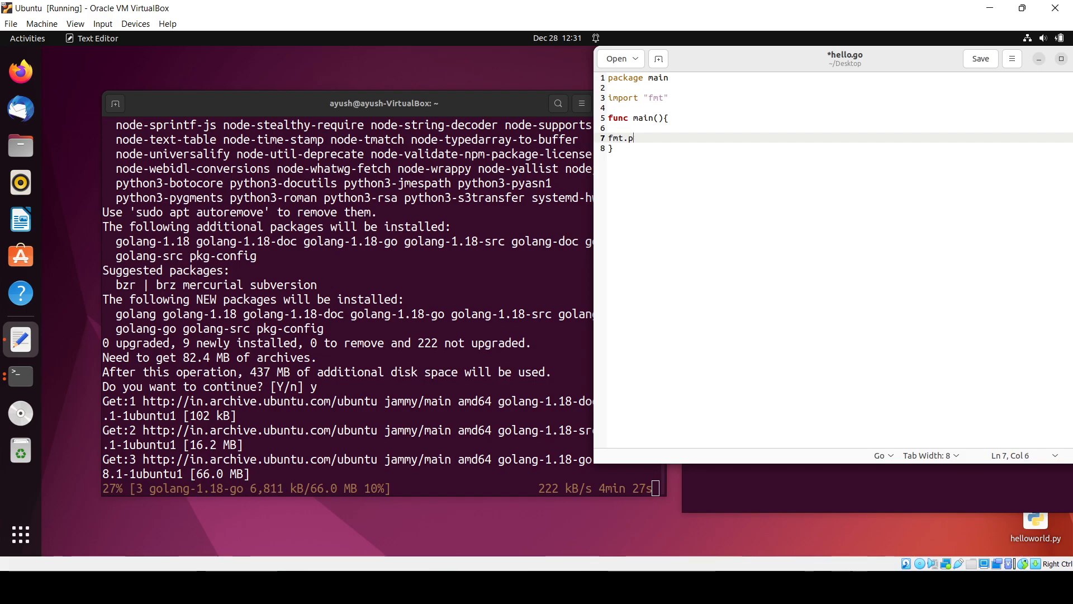
type("P")
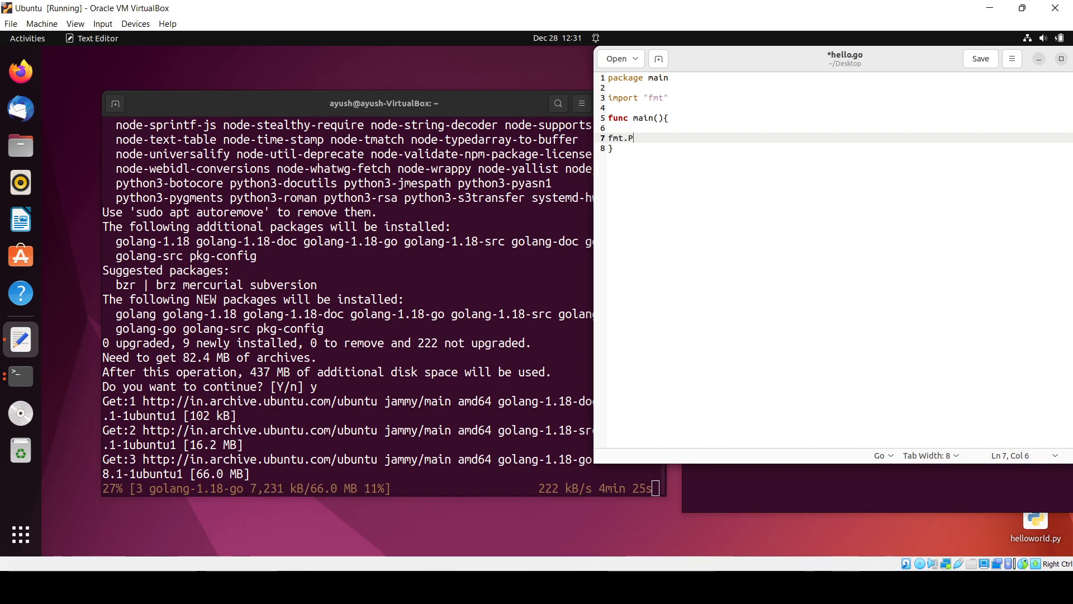
type("rintln")
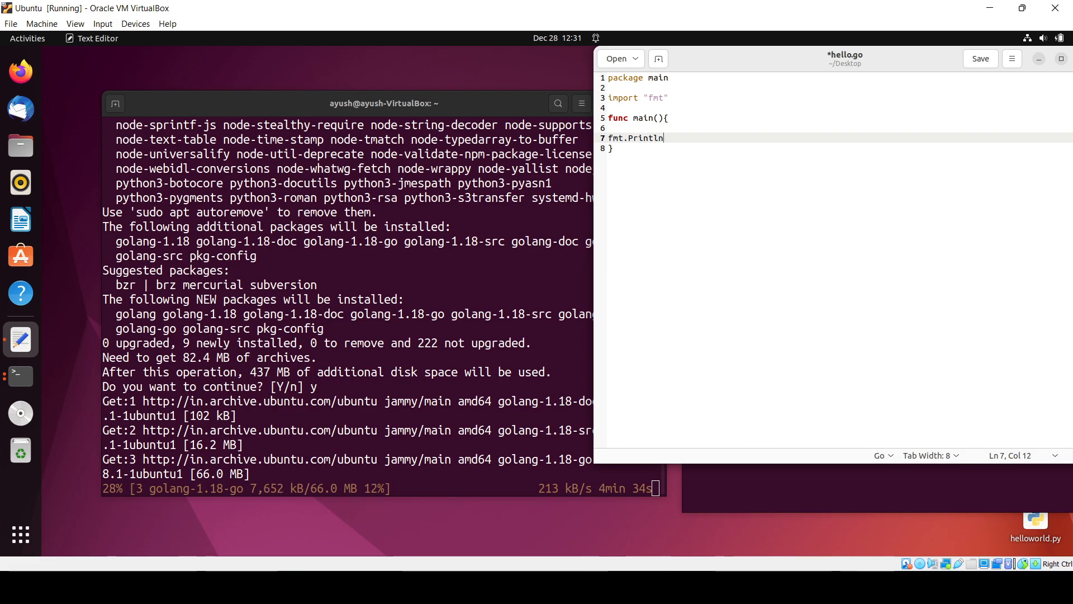
type("(")
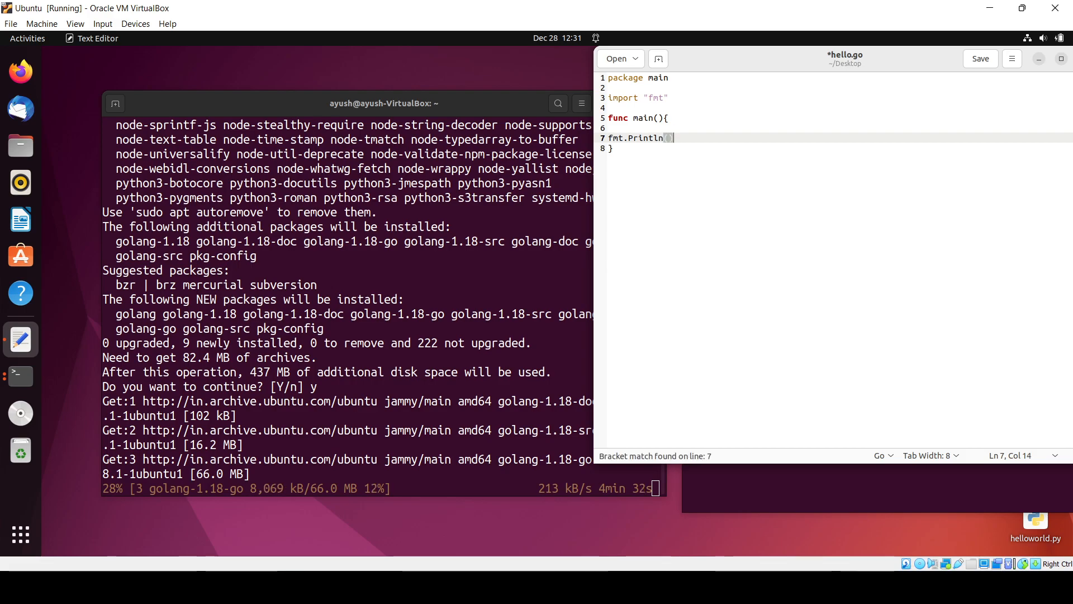
type("\"\"")
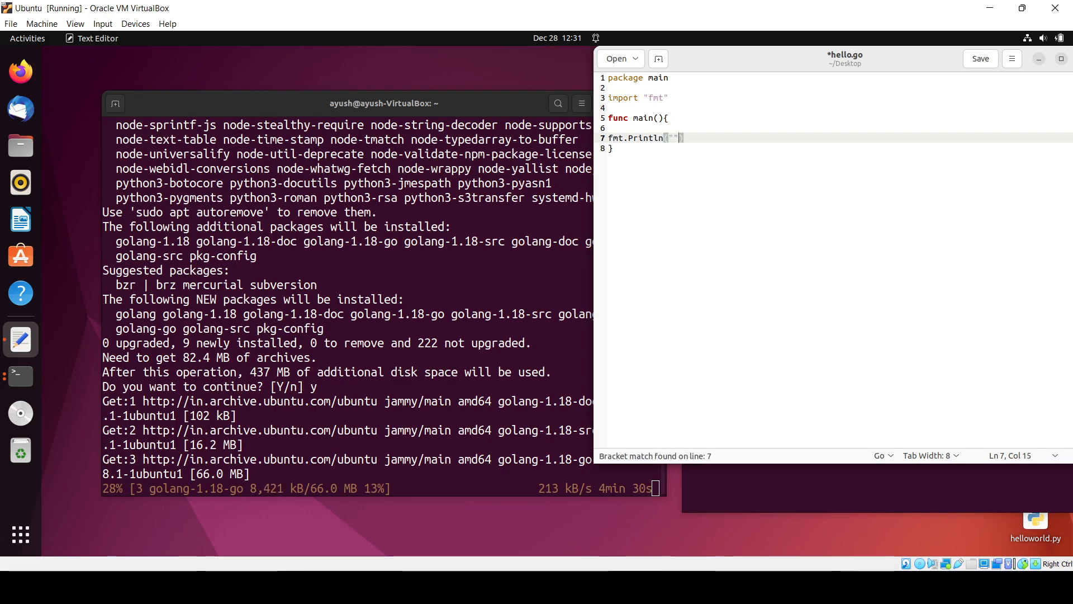
type("Hello G")
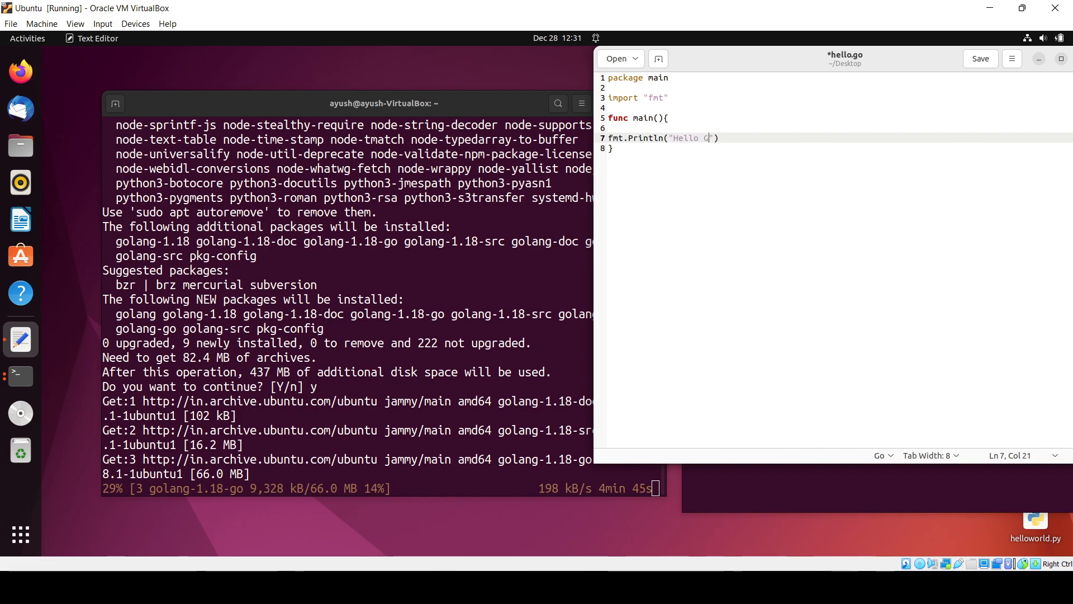
type("o")
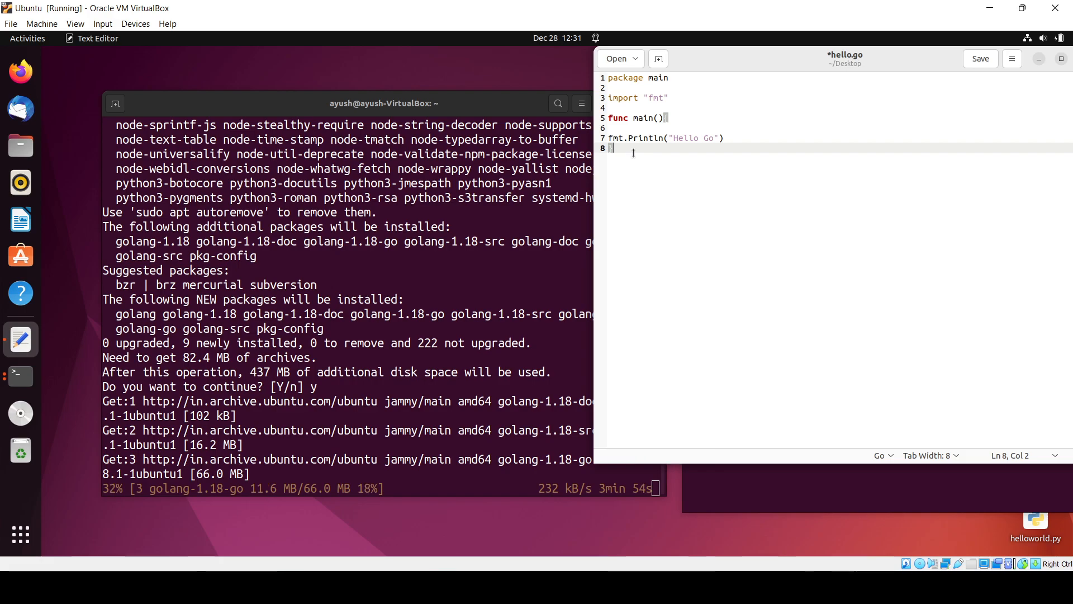
left_click(980, 58)
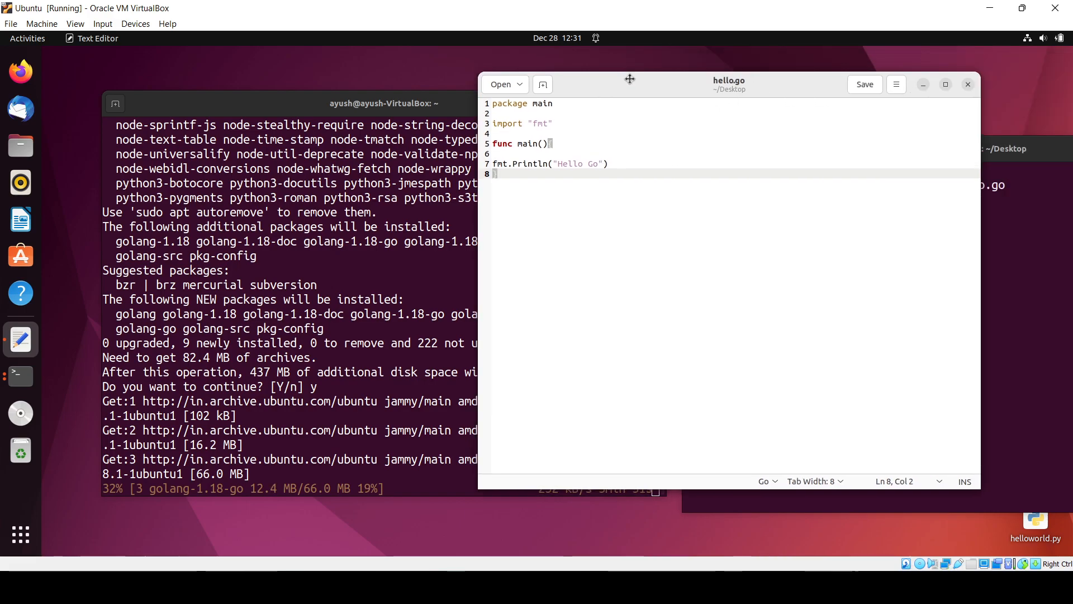
Step: Move the gedit window left and close it
left_click_drag(629, 79, 600, 79)
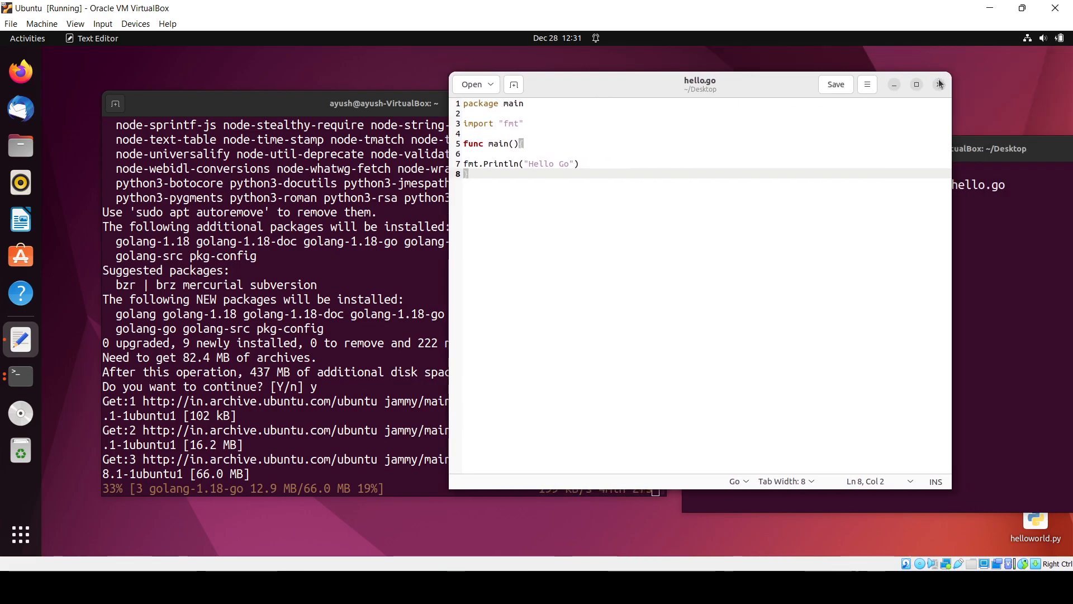
left_click(939, 84)
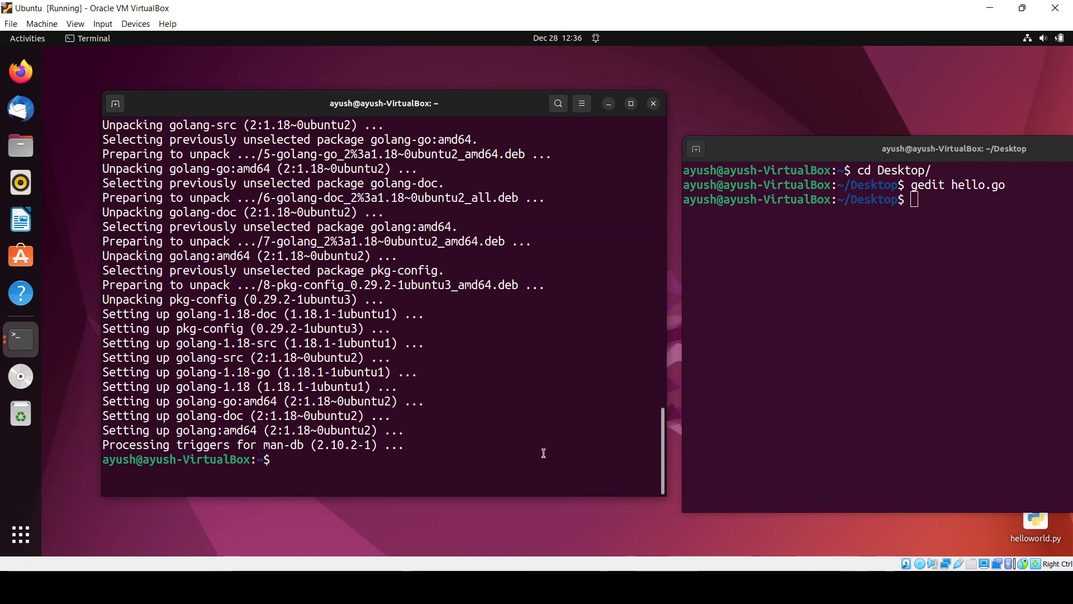
Step: Confirm Go 1.18.1 with 'go version', then run hello.go to print 'Hello Go'
type("go v")
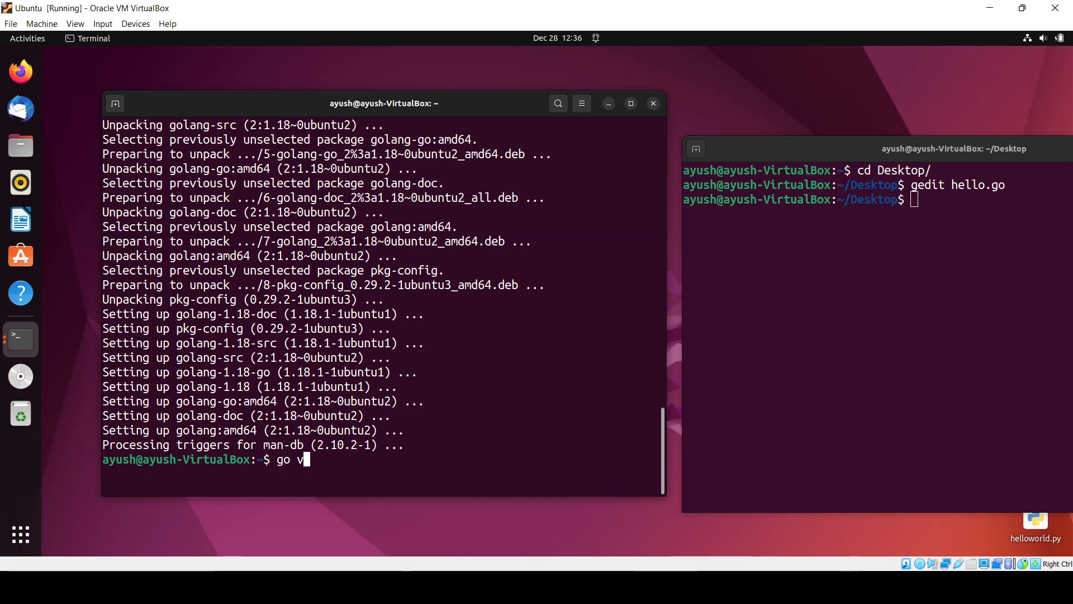
type("ersion")
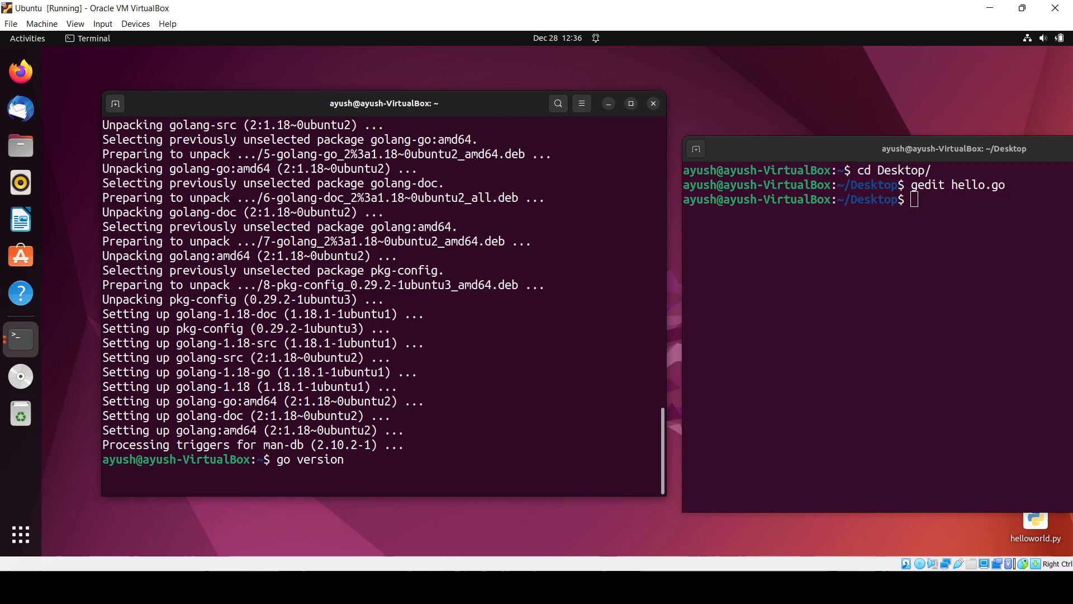
key("Return")
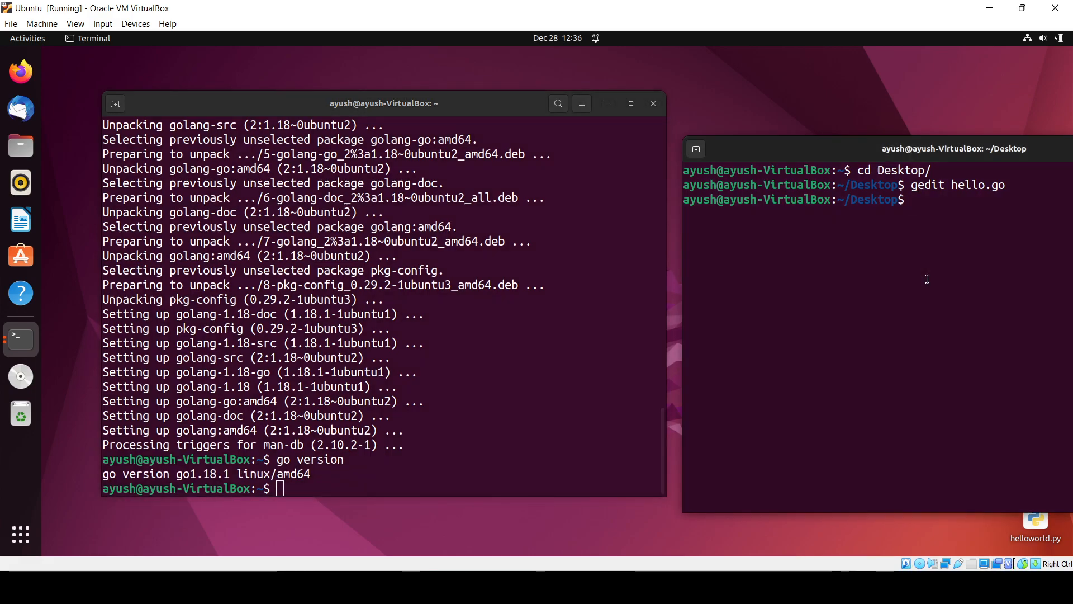
type("go run hello.go")
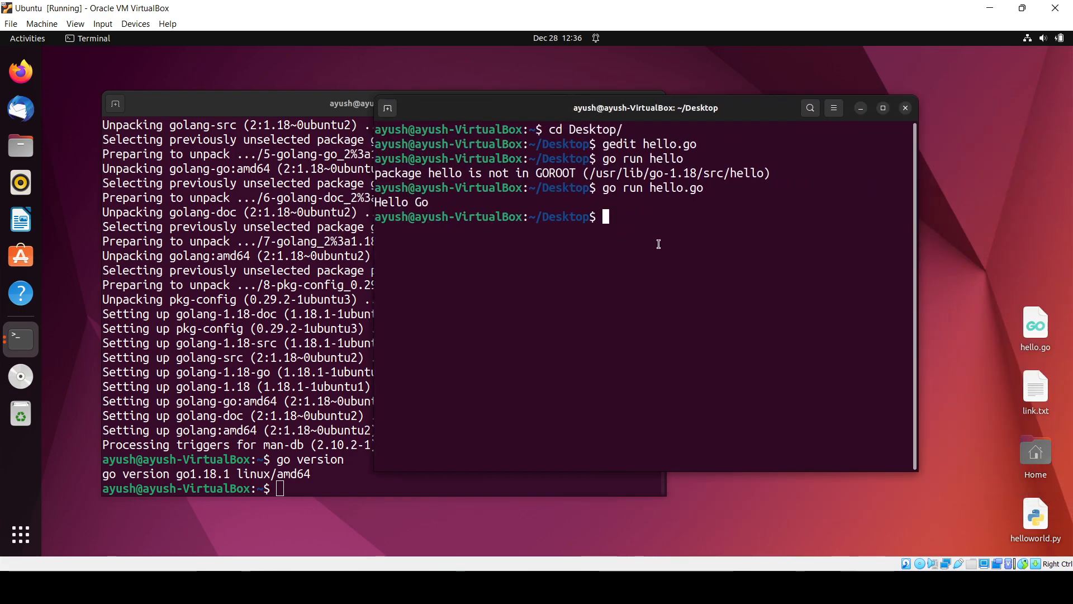
Step: Close the empty 'hello' file mistakenly opened in gedit
type("ged")
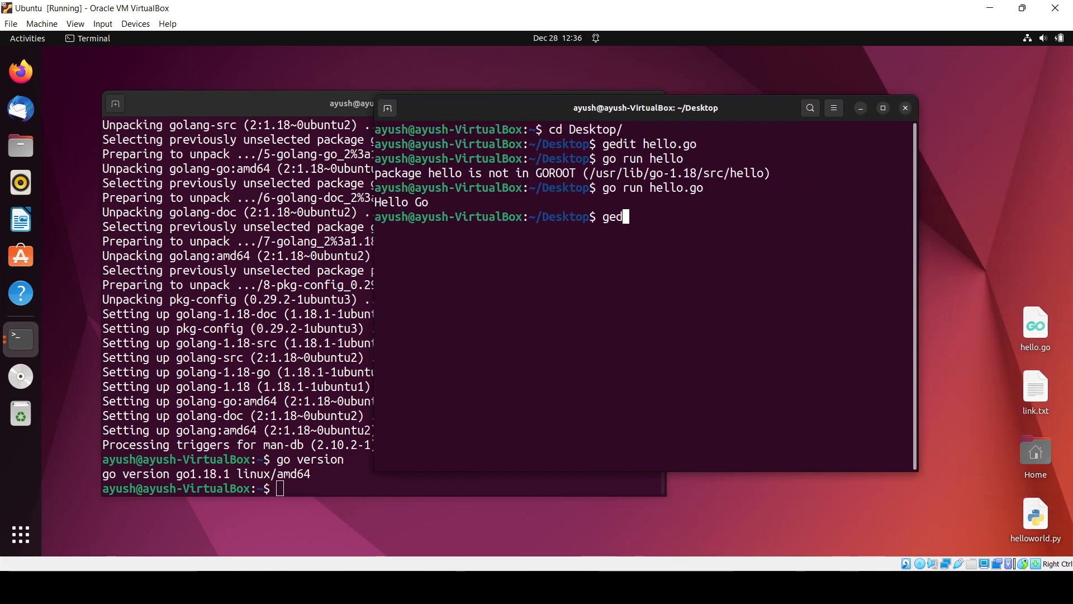
type("it hello")
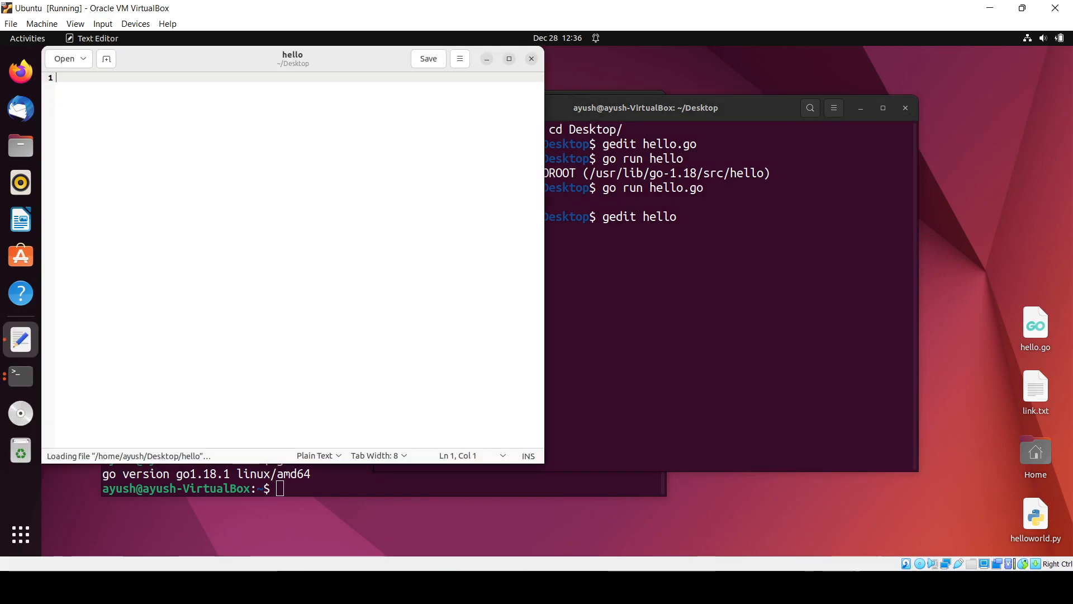
left_click(531, 58)
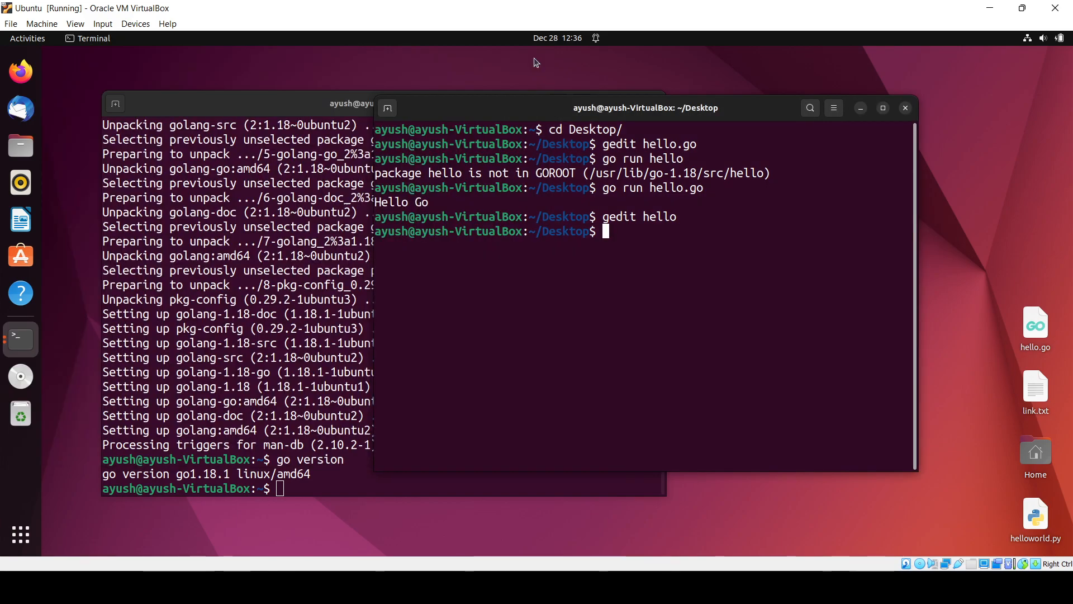
Step: Reopen hello.go, extend the message to 'Hello Go, Thsi program is running fine.', save and close
type("gedit hello.")
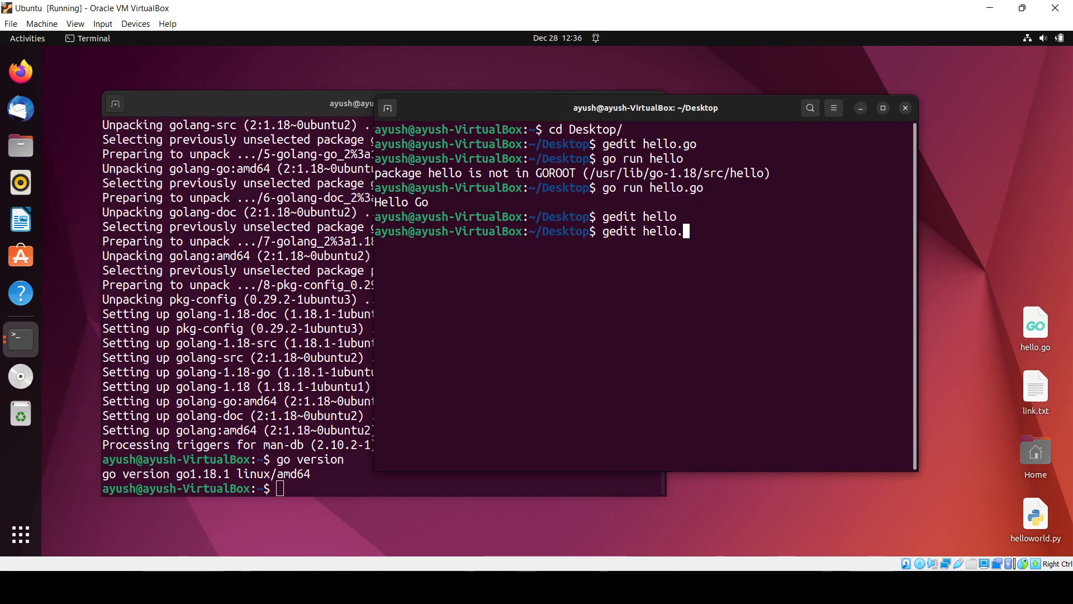
key("Return")
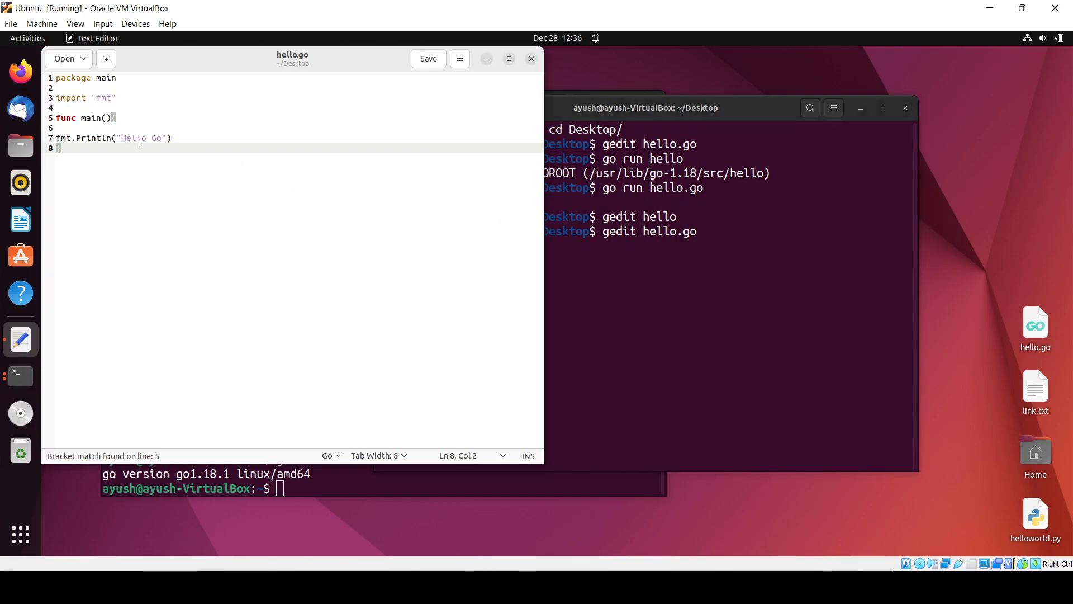
type("{")
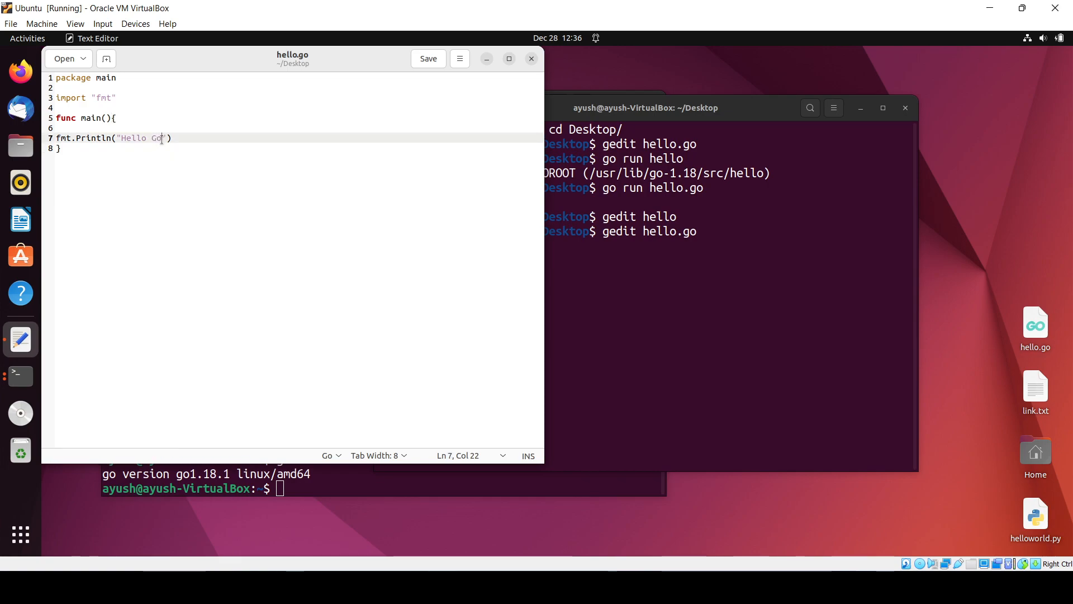
type(", Thsi program is runni")
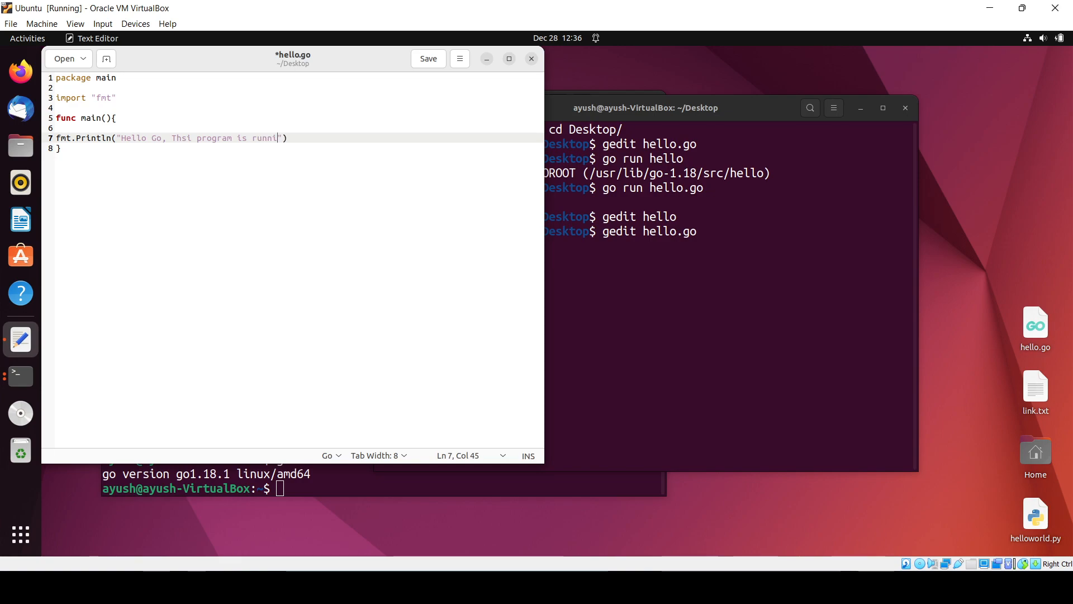
type("ng fu")
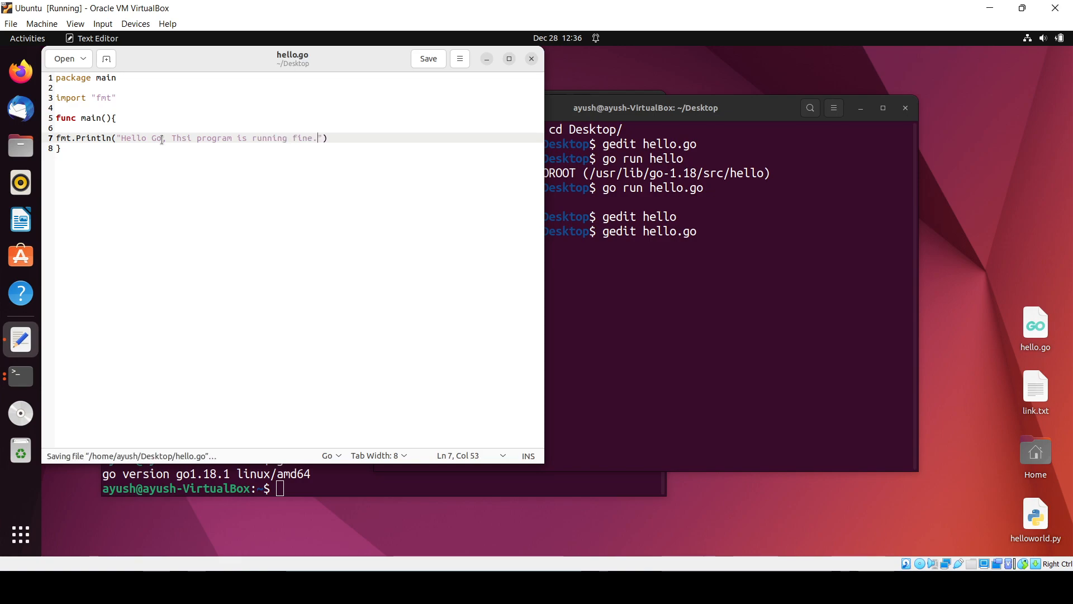
left_click(532, 58)
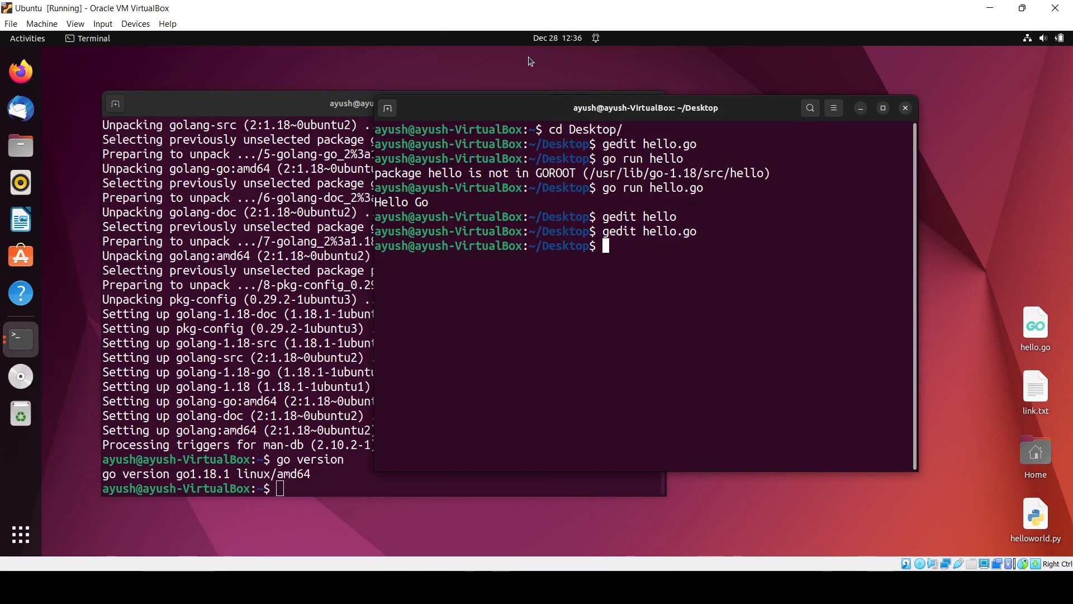
Step: Run 'go run hello.go' to print the updated message, then move the terminal right
type("go run hello.go")
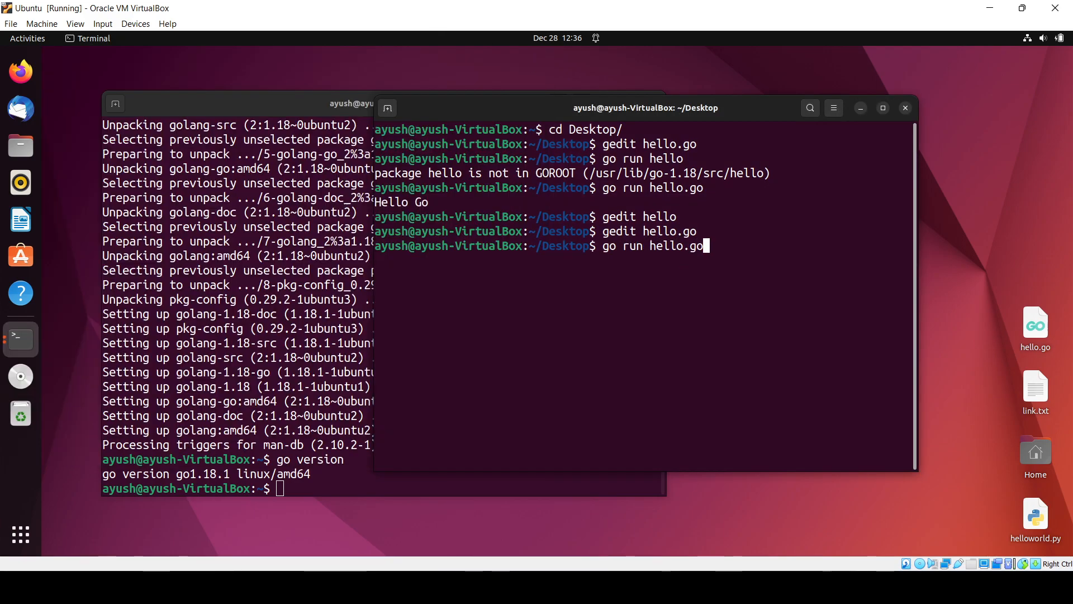
key("Return")
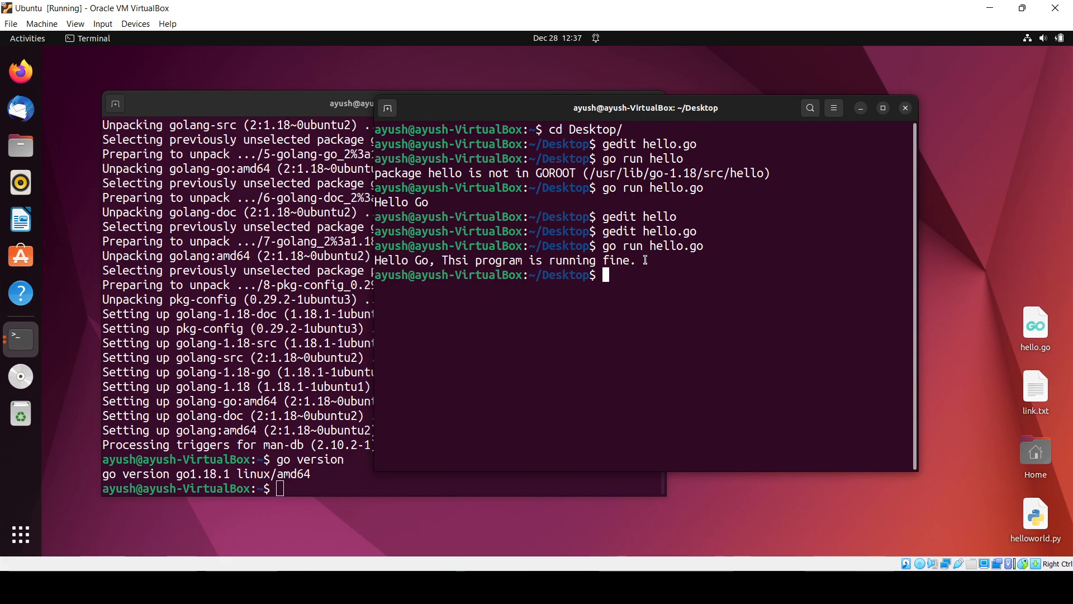
double_click(506, 260)
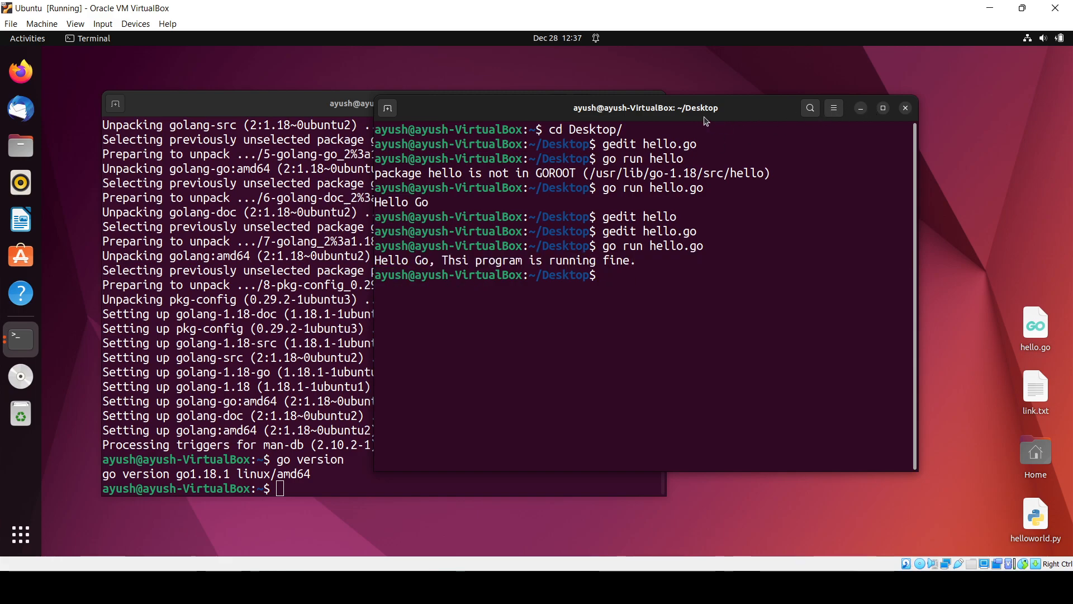
left_click_drag(644, 108, 847, 126)
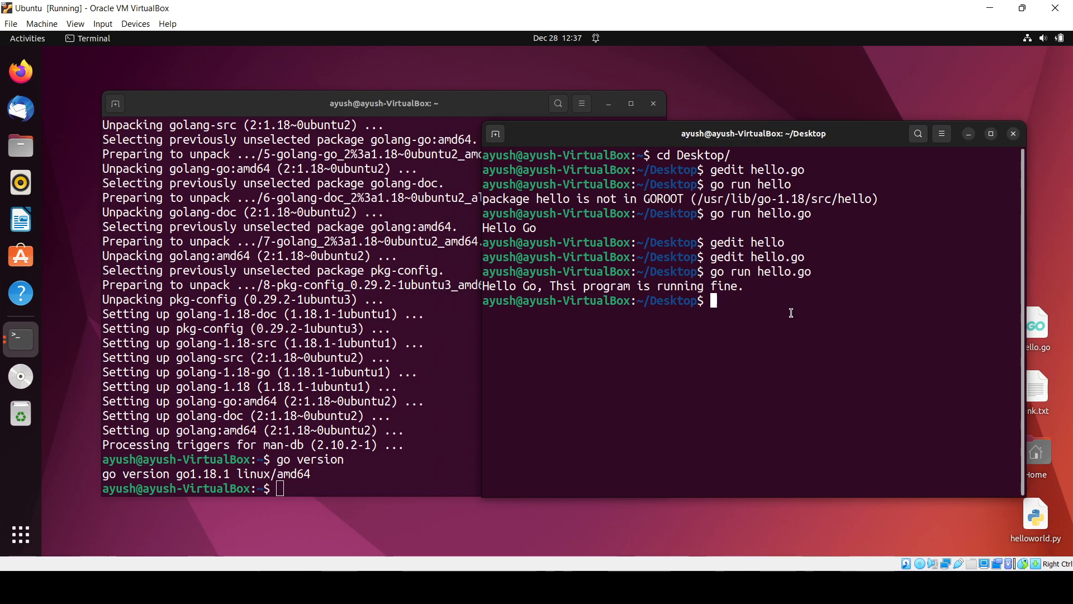
mouse_move(686, 477)
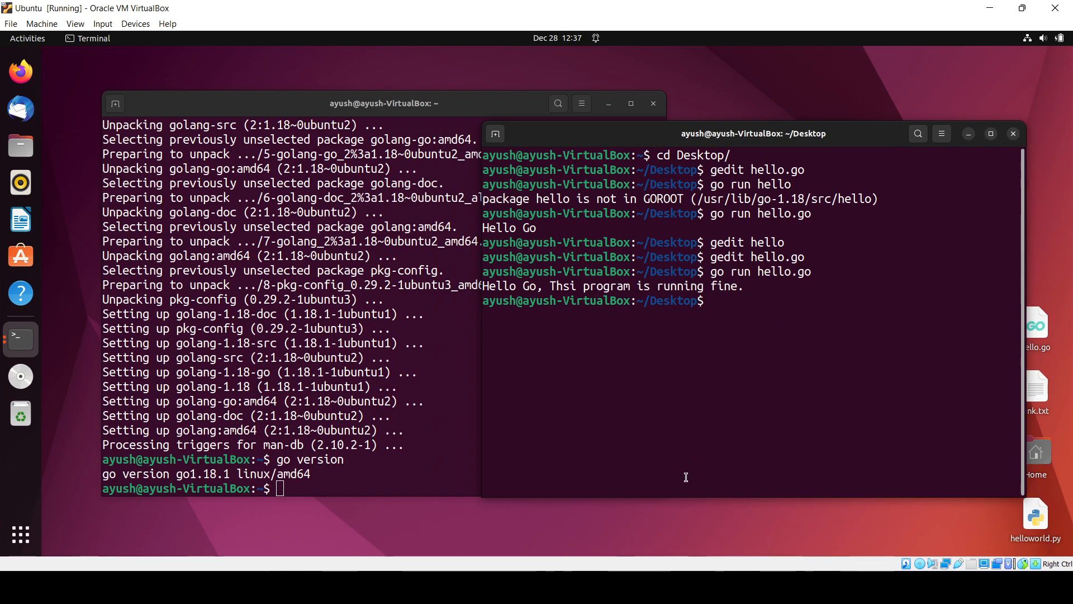